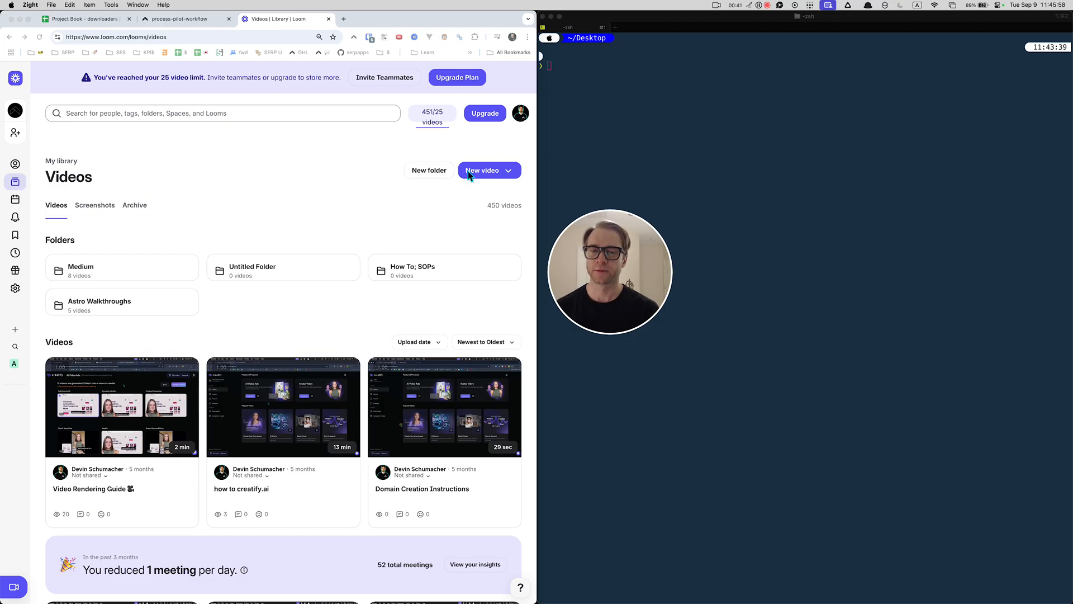
mouse_move(432, 211)
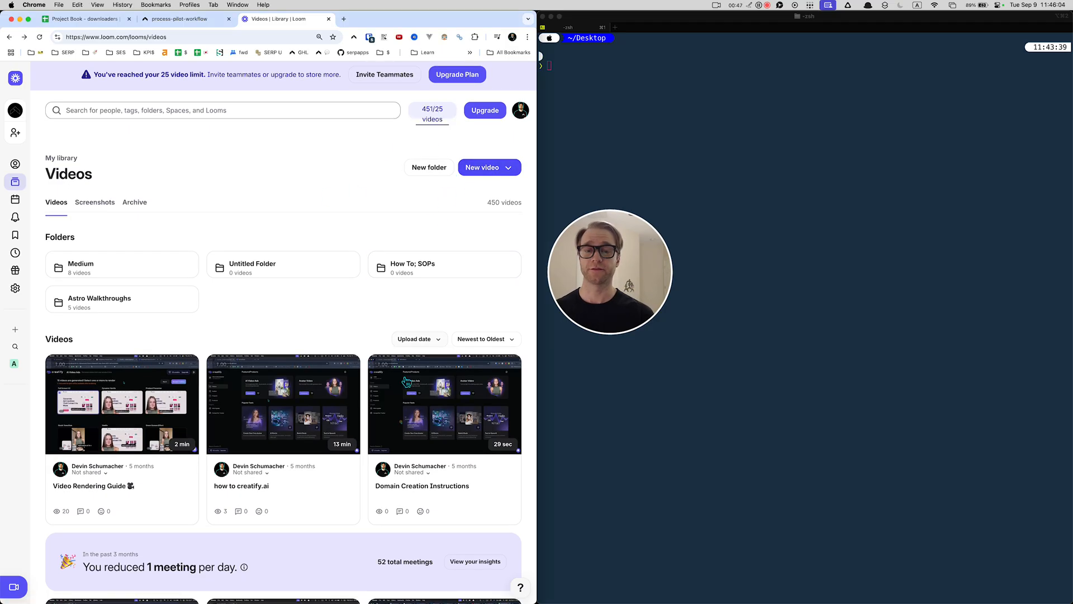
- Check the Domain Creation Instructions video's Download Video option, finding it locked, then show the checklist templates
click(443, 404)
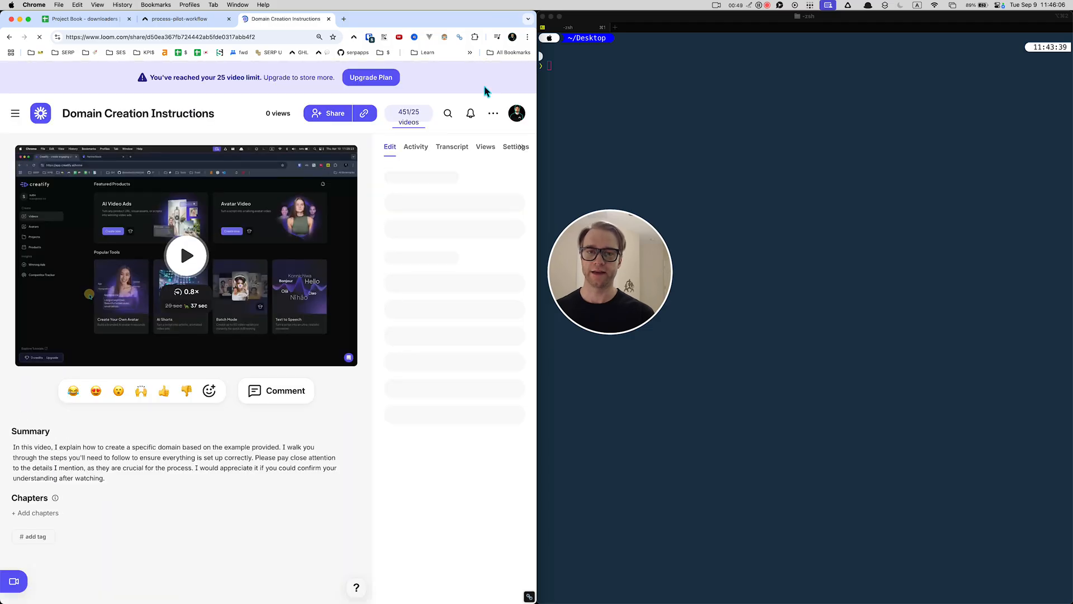
click(493, 113)
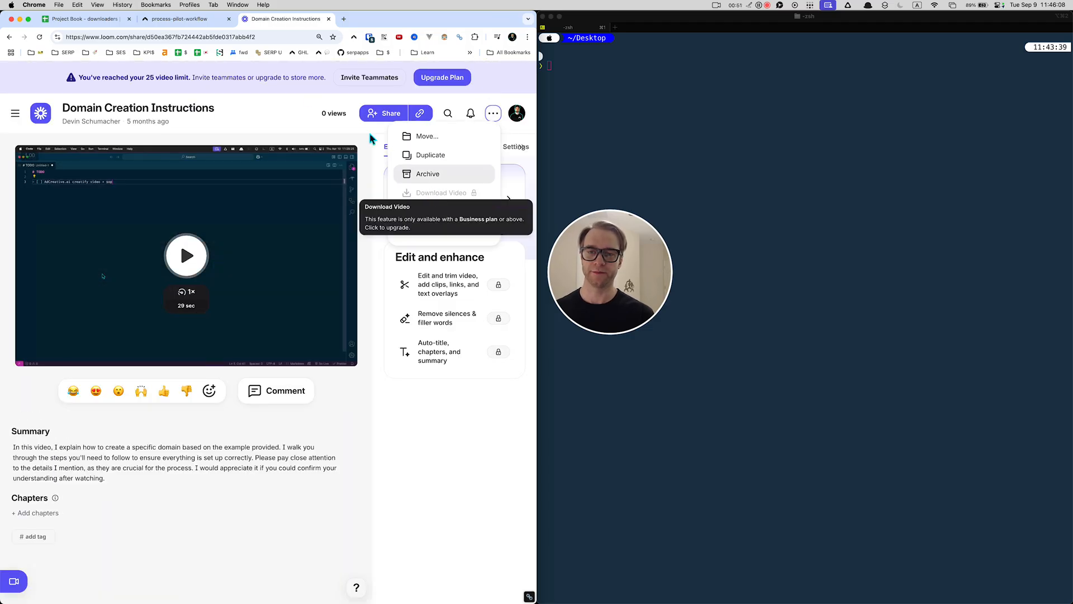
click(186, 19)
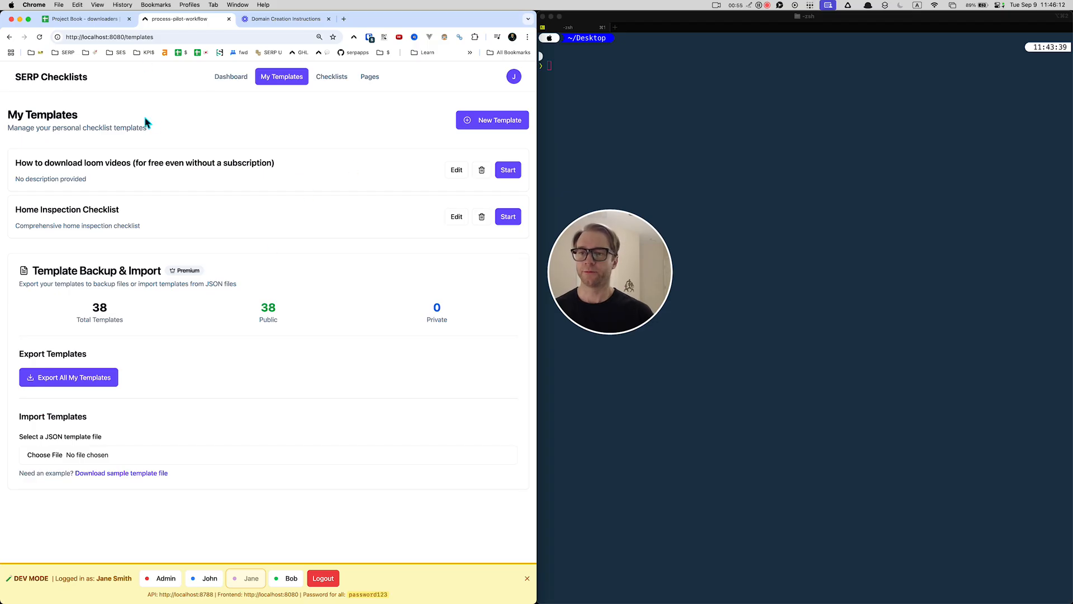
- Start a run of the 'How to download loom videos' checklist template
click(456, 170)
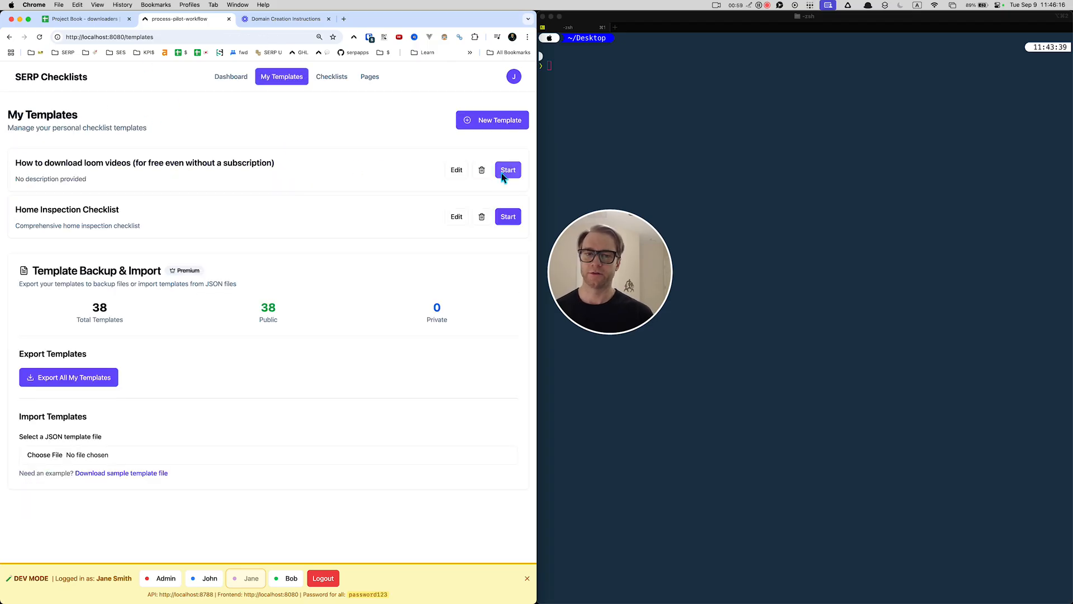
click(507, 170)
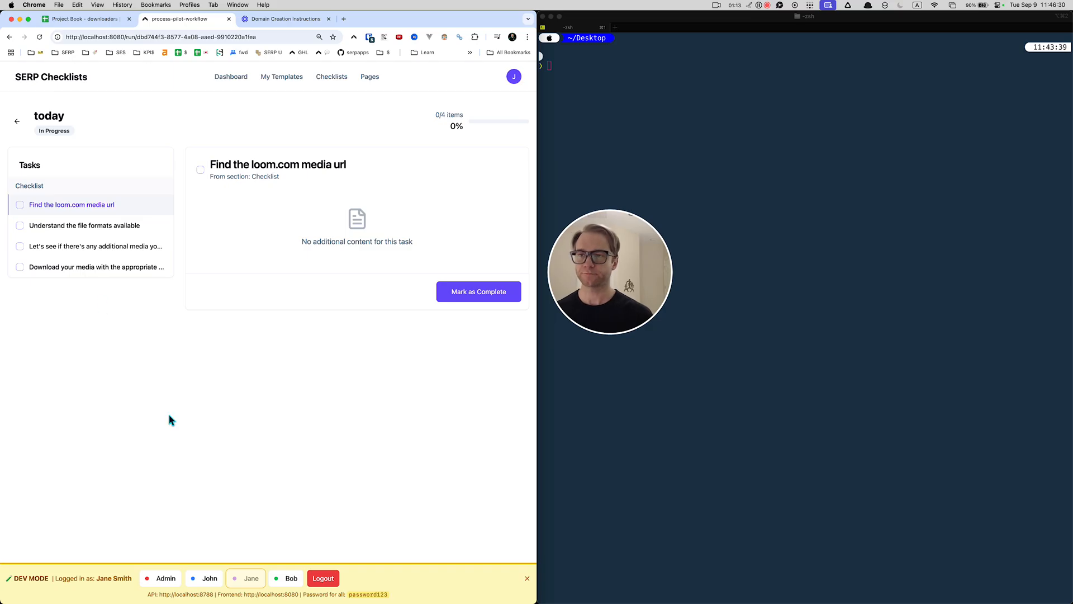
- Show the Project Book's matrix sheet listing yt-dlp commands for each Loom example
click(84, 19)
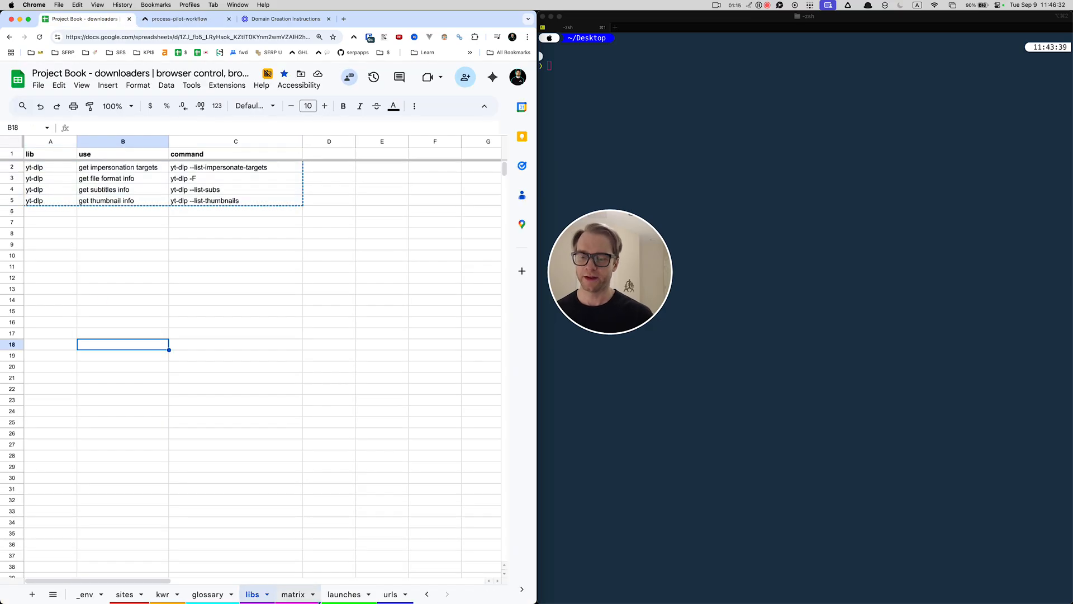
click(294, 593)
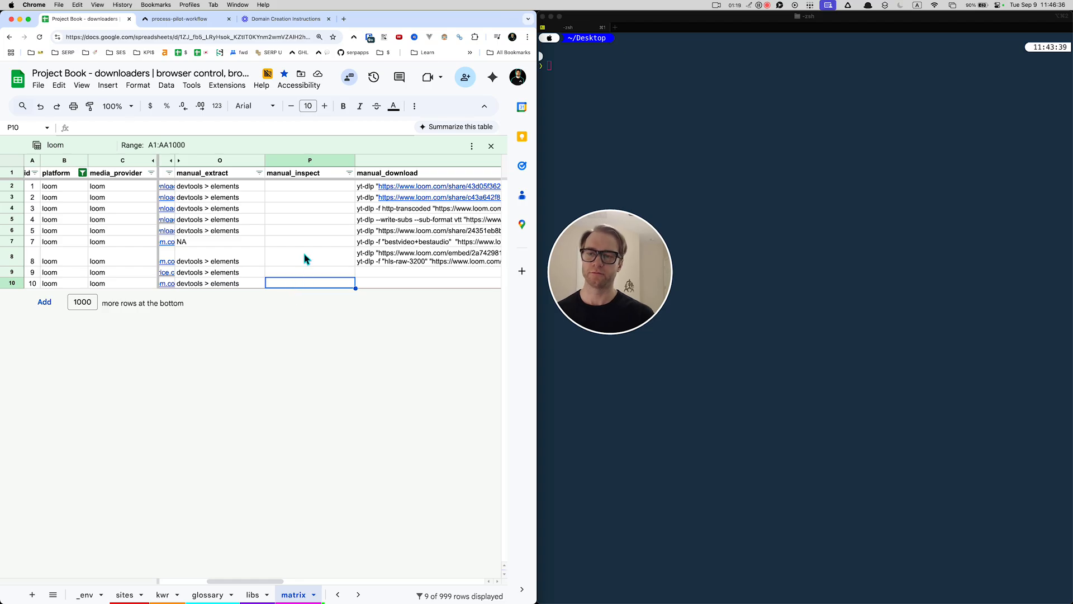
mouse_move(325, 245)
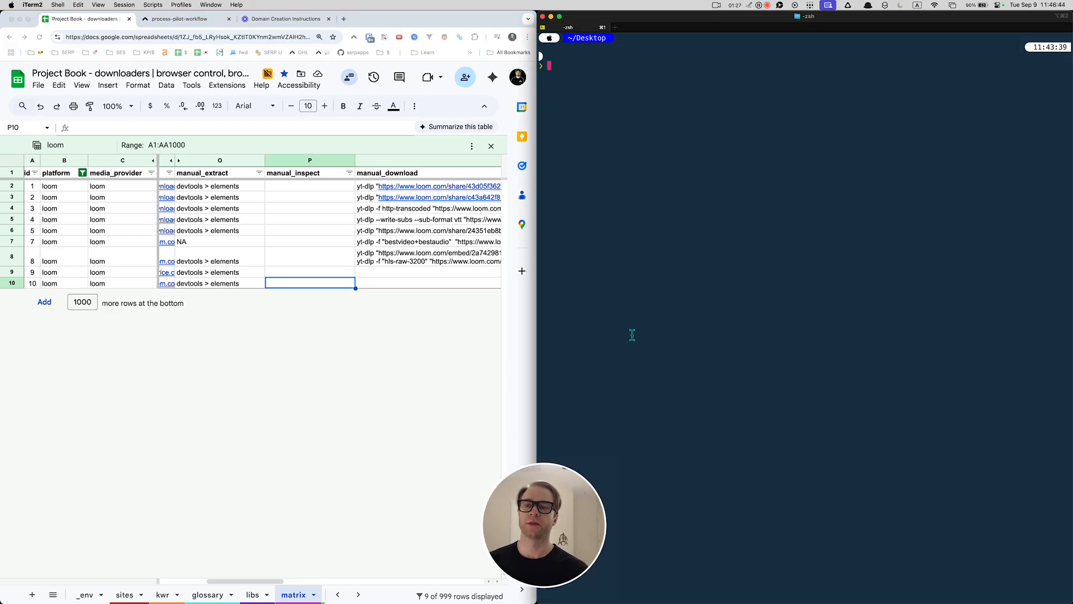
mouse_move(671, 331)
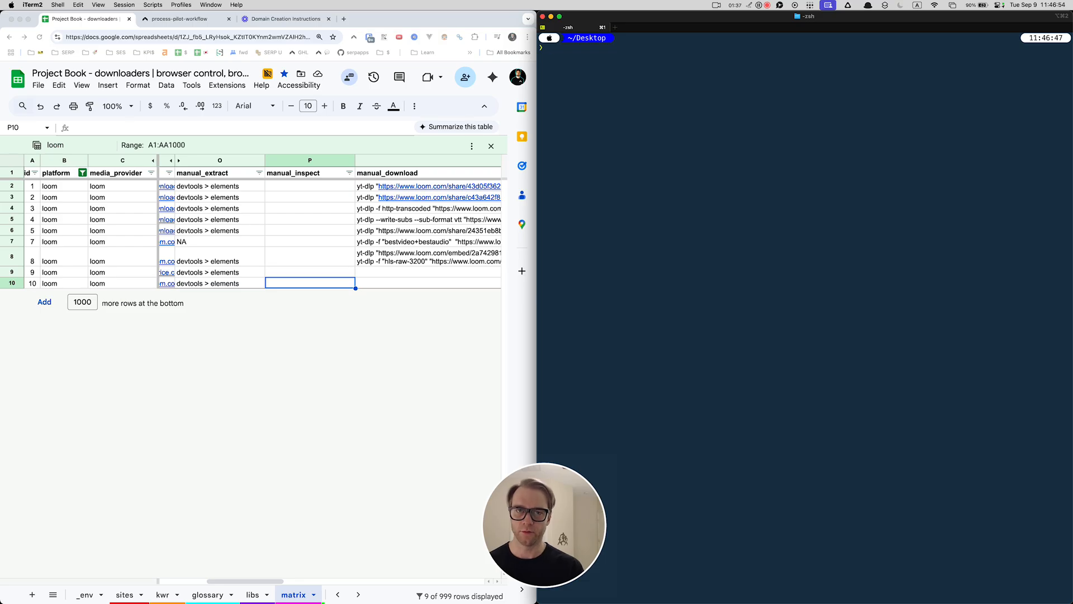
- Try brew yt-dlp and brew download yt-dlp in the terminal, both rejected as unknown commands
text(brew downl)
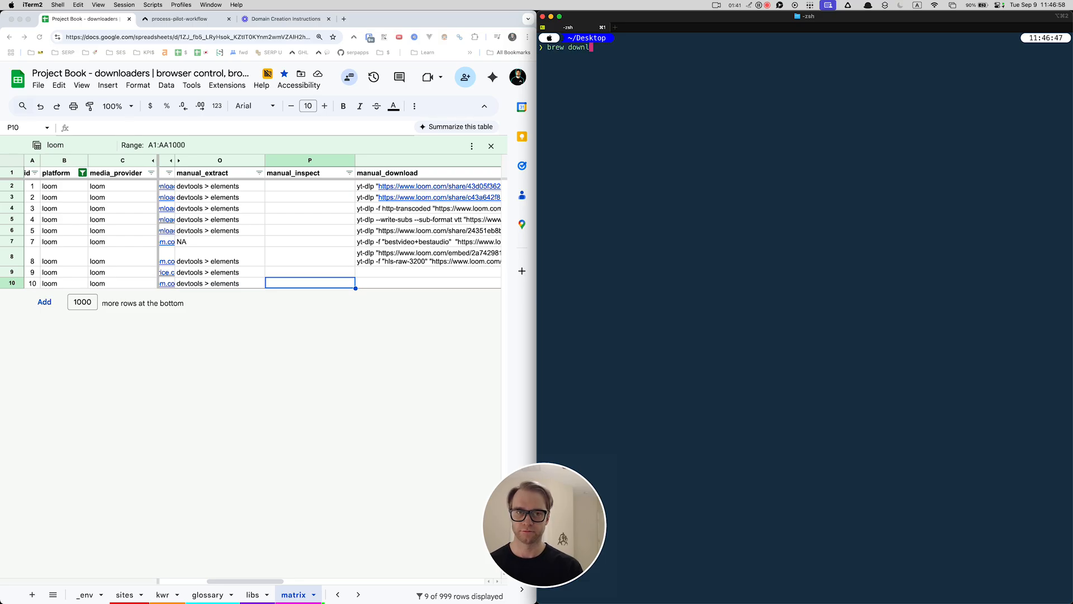
text(yt-dlp)
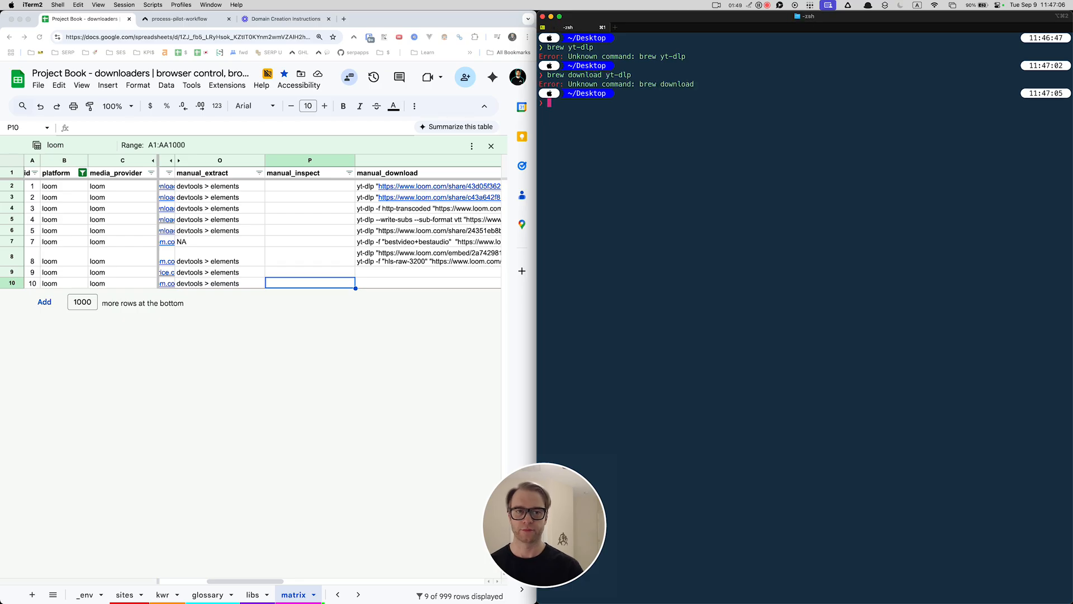
text(brew yt-dlp)
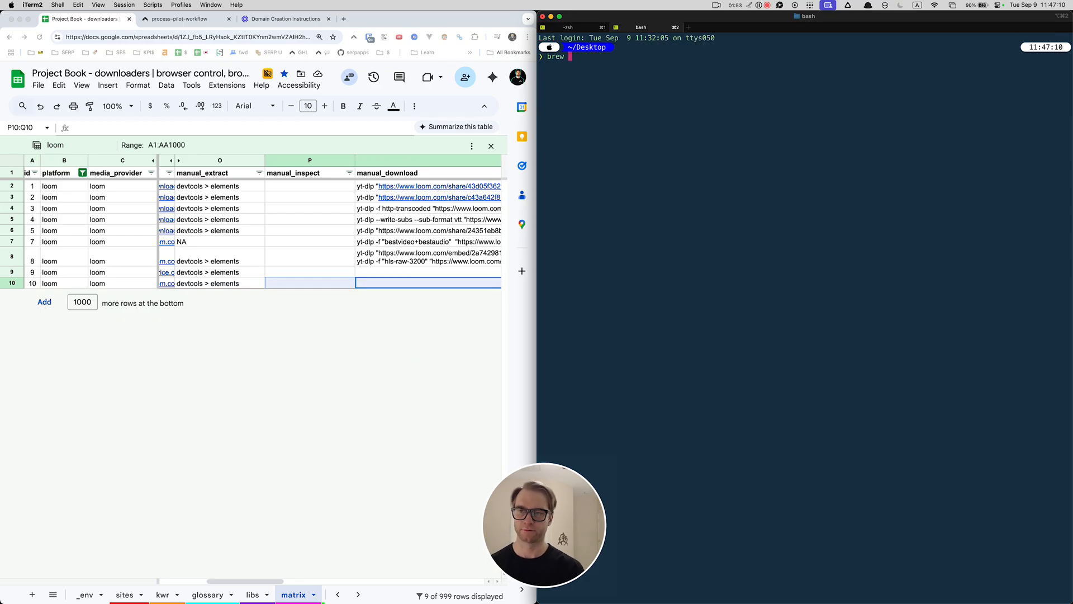
text(brew download yt-dlp)
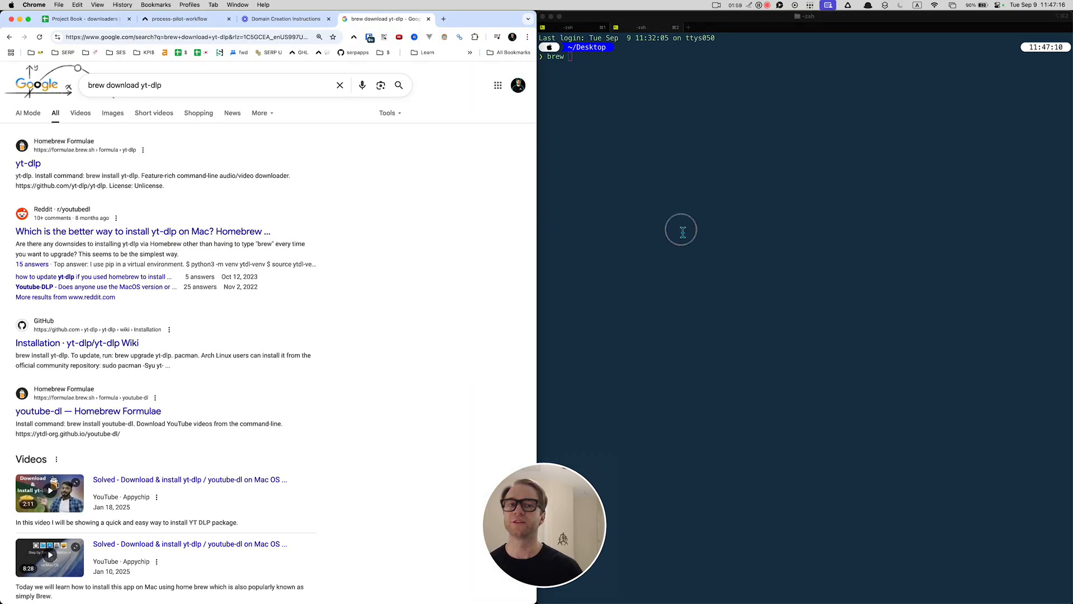
- Run brew install yt-dlp in the terminal, then return to the matrix sheet
text(install yt-dlp)
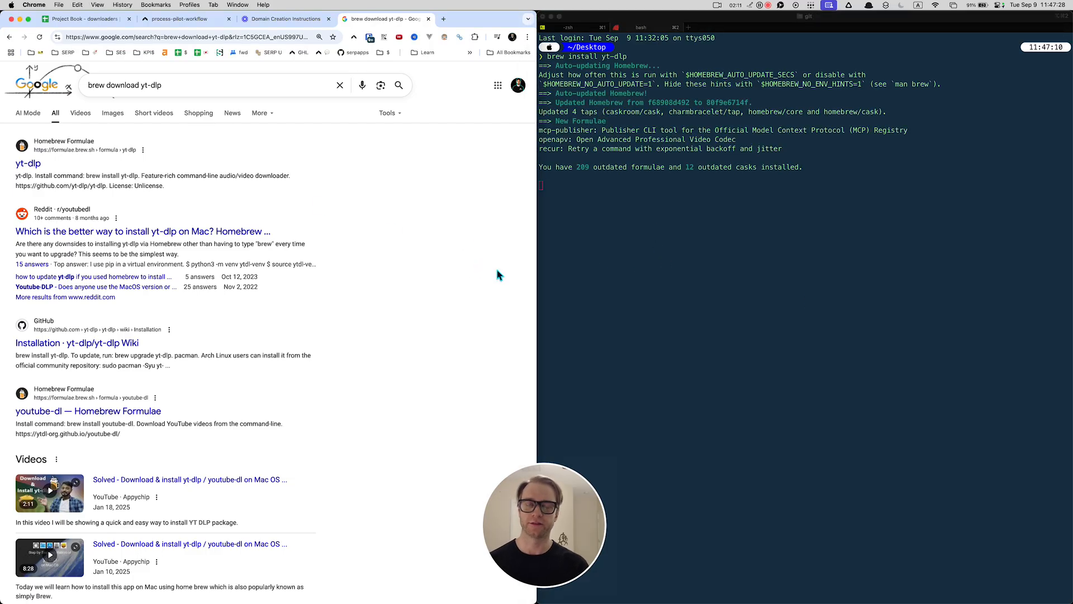
click(86, 19)
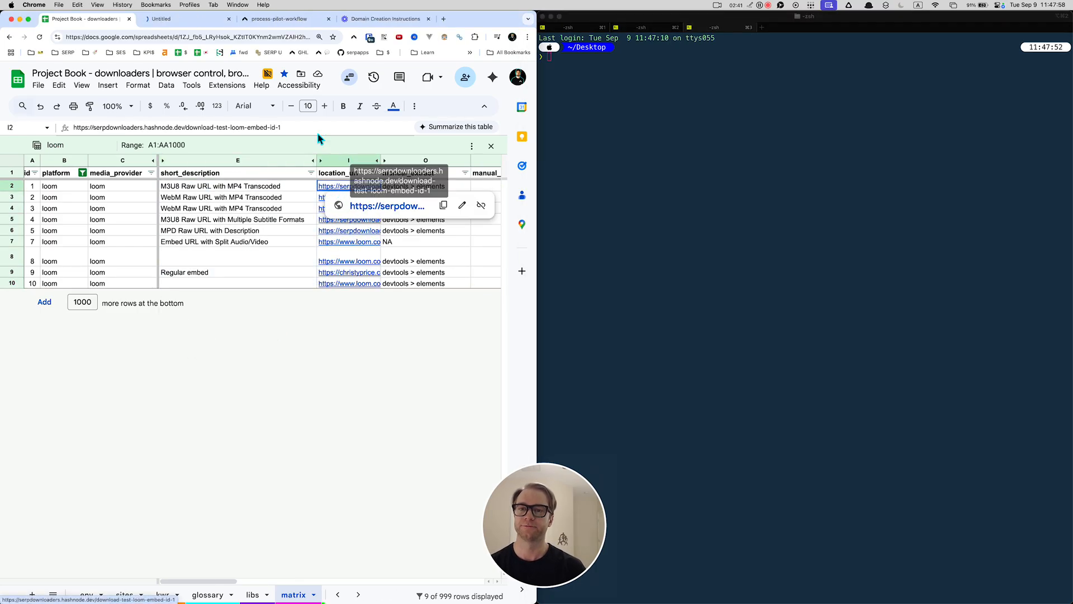
- Open the Download Test Loom Embed ID 1 hashnode page and view its embedded Loom video
click(387, 206)
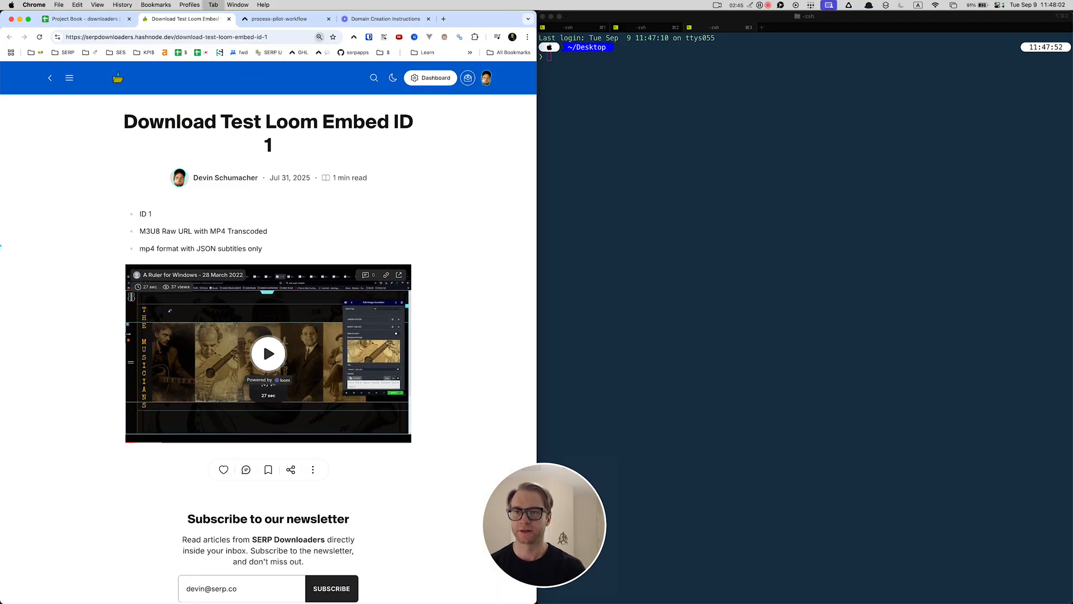
click(284, 19)
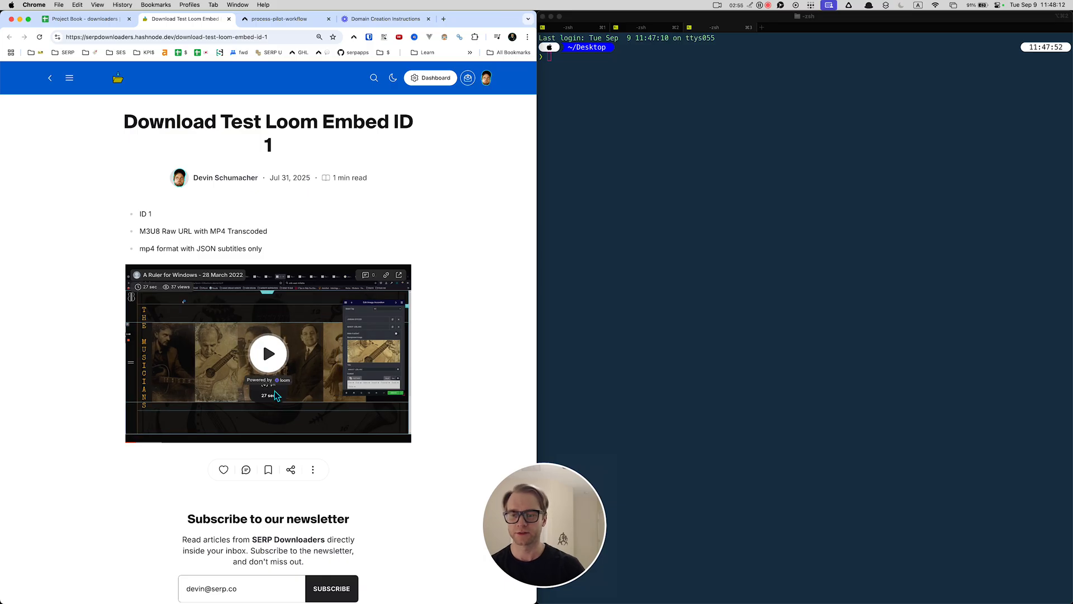
scroll(down, 3)
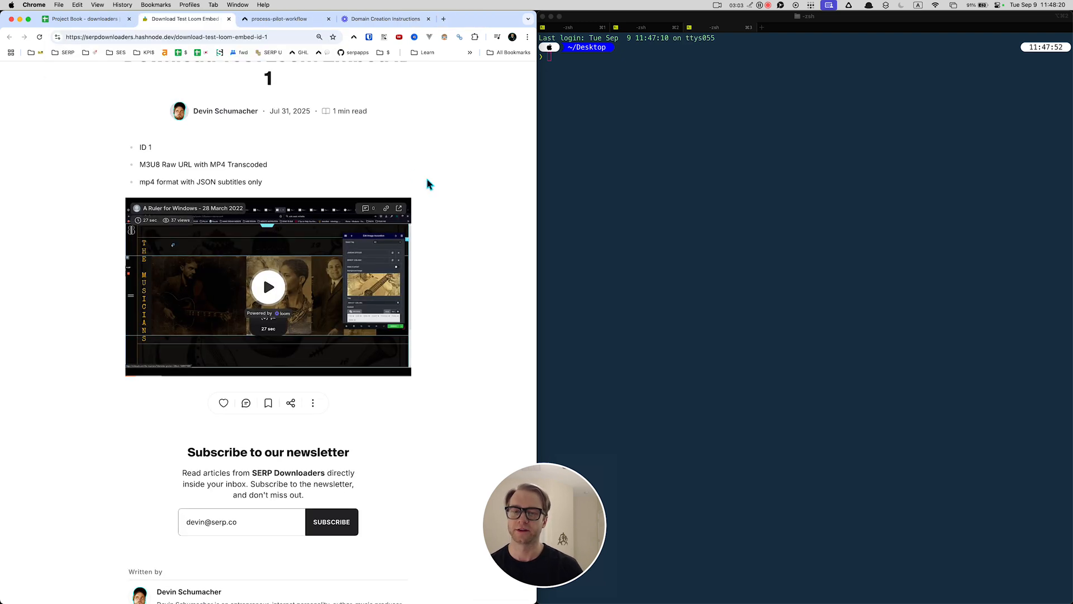
- Inspect the test page's markup to find the loom.com share URL, then return to the checklist run
right_click(429, 183)
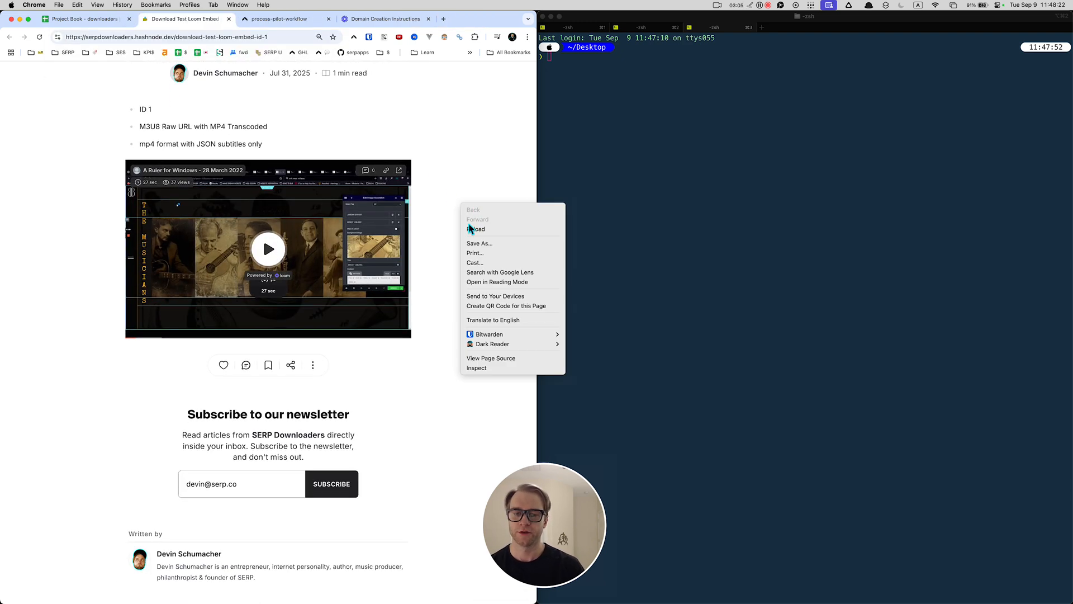
click(477, 367)
text(loom.com)
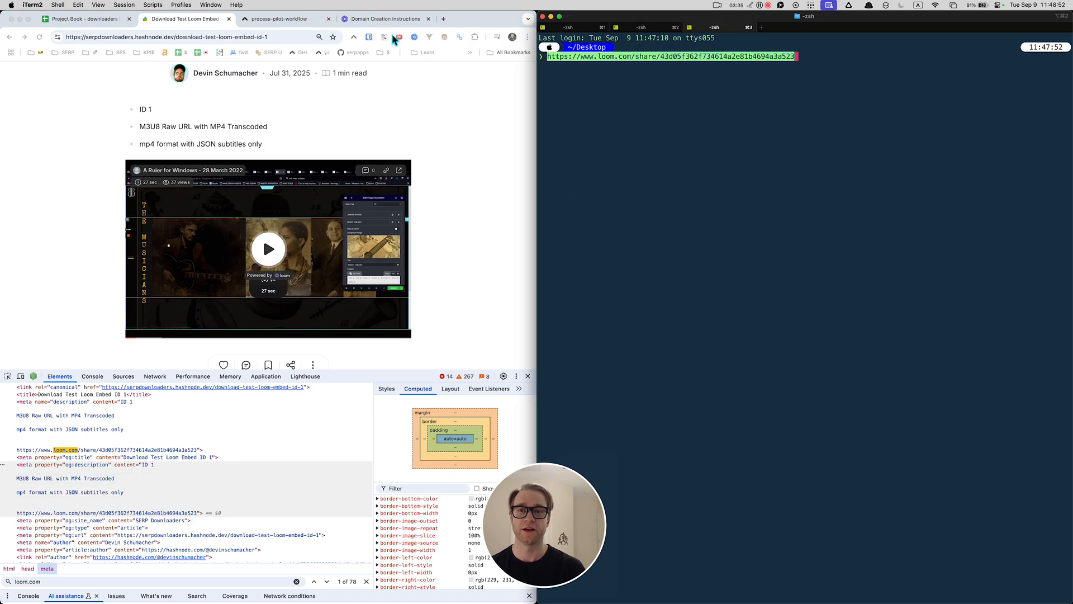
click(281, 19)
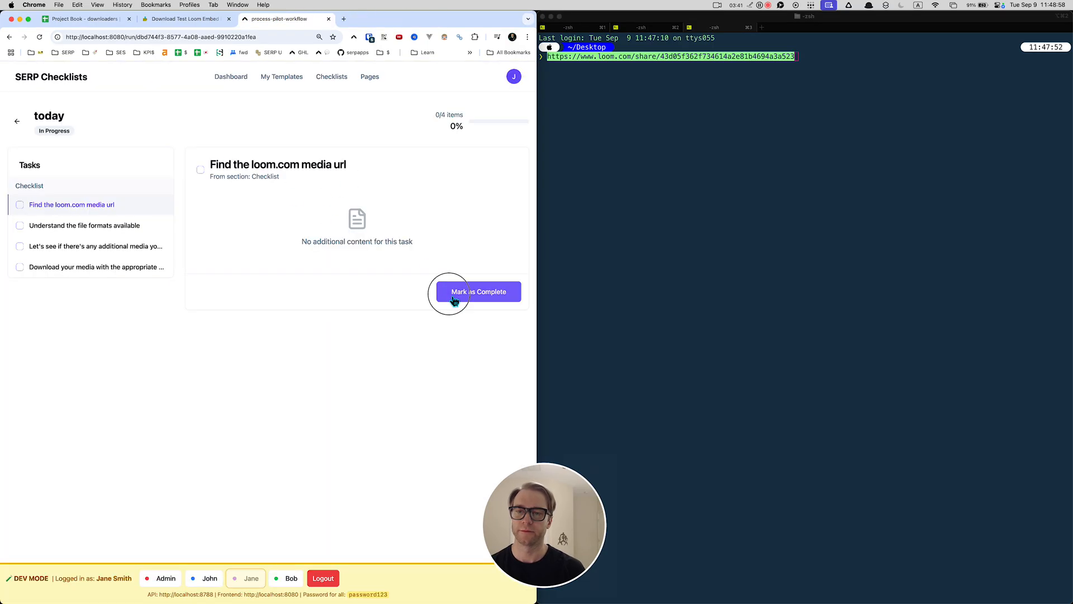
- Check off 'Find the loom.com media url' and move to 'Understand the file formats available'
click(478, 290)
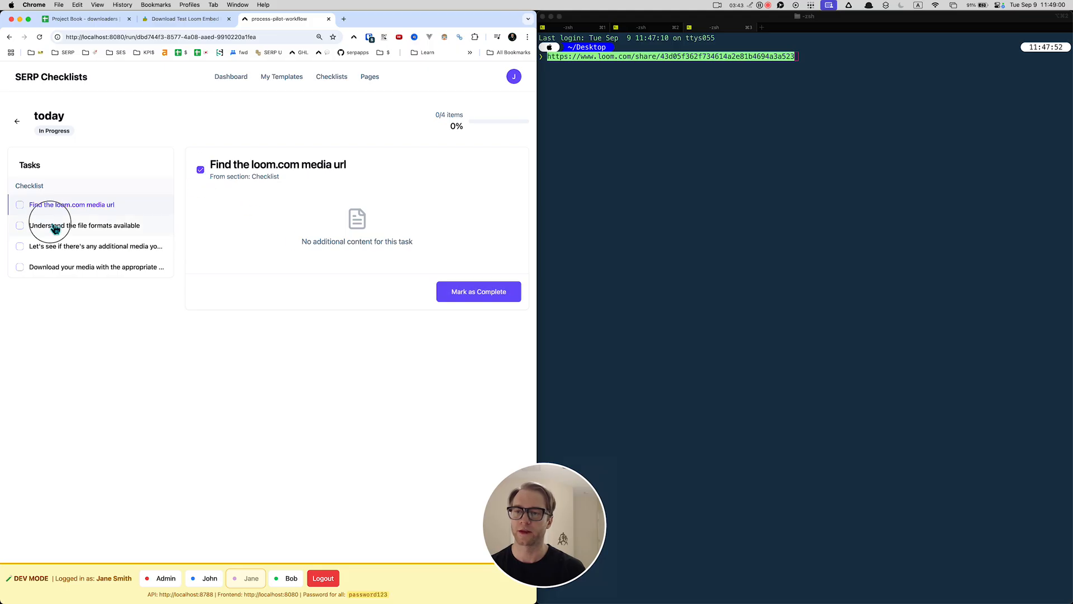
click(84, 225)
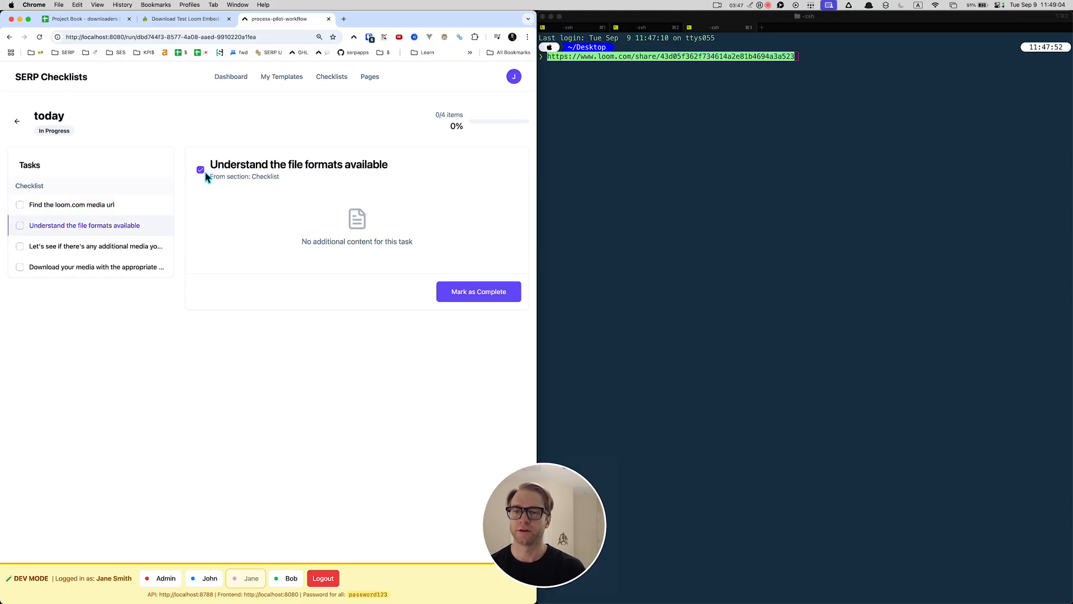
click(71, 203)
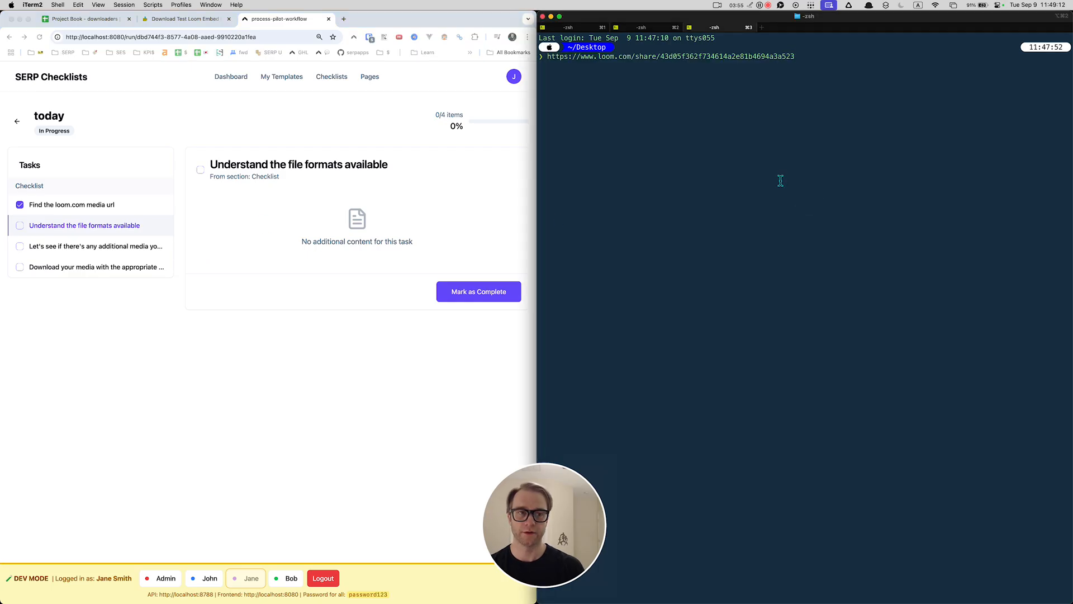
- Run yt-dlp -F on the Loom share URL and highlight the mp4 and 1280x720 values listed
text(yt-dlp -F)
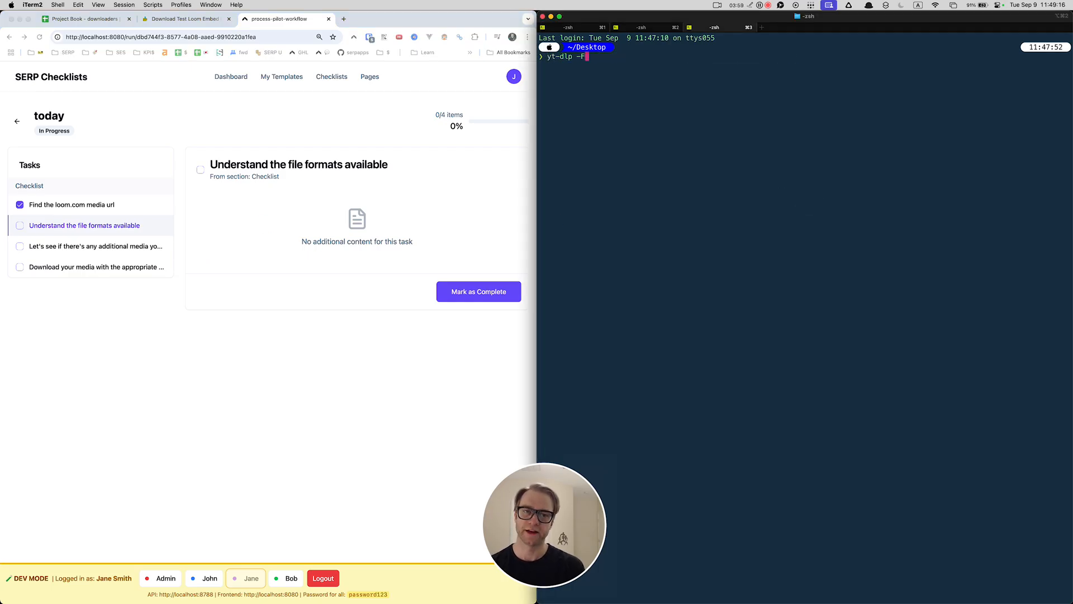
mouse_move(748, 223)
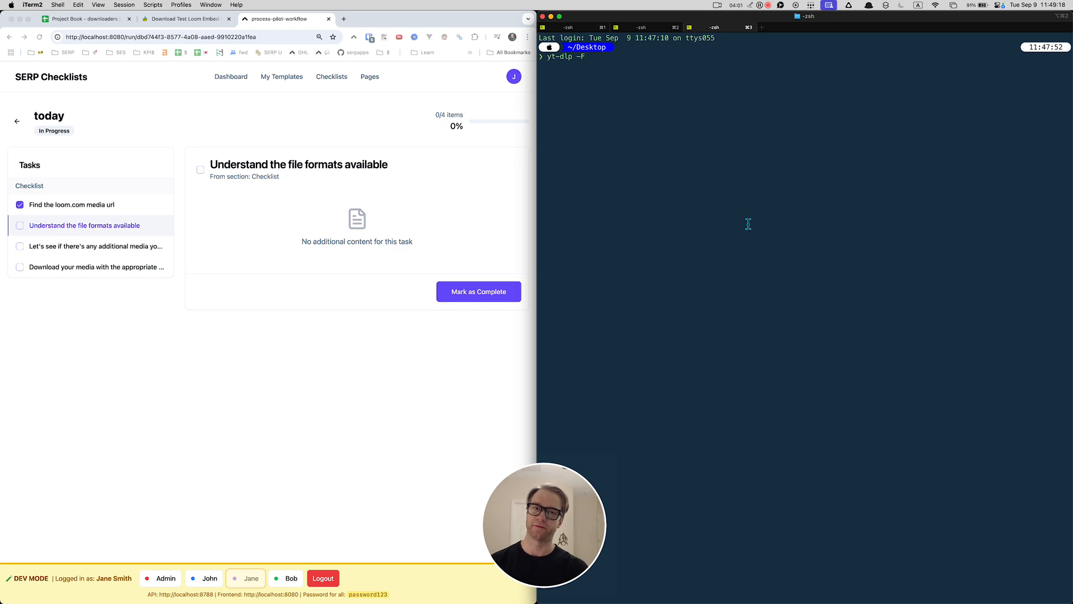
text(https://www.loom.com/share/43d05f362f734614a2e81b4694a3a523)
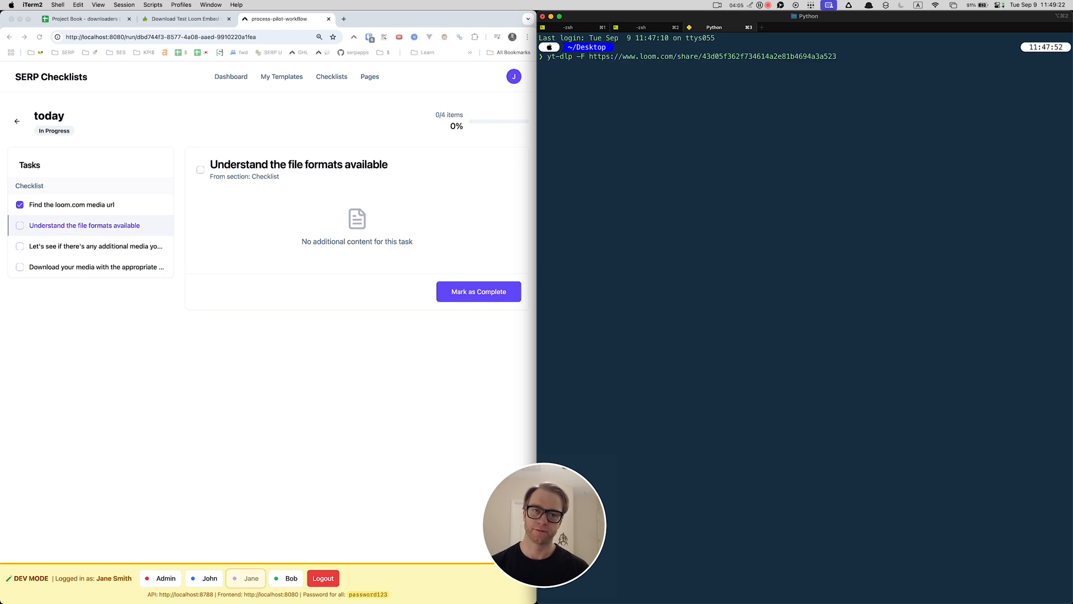
key(enter)
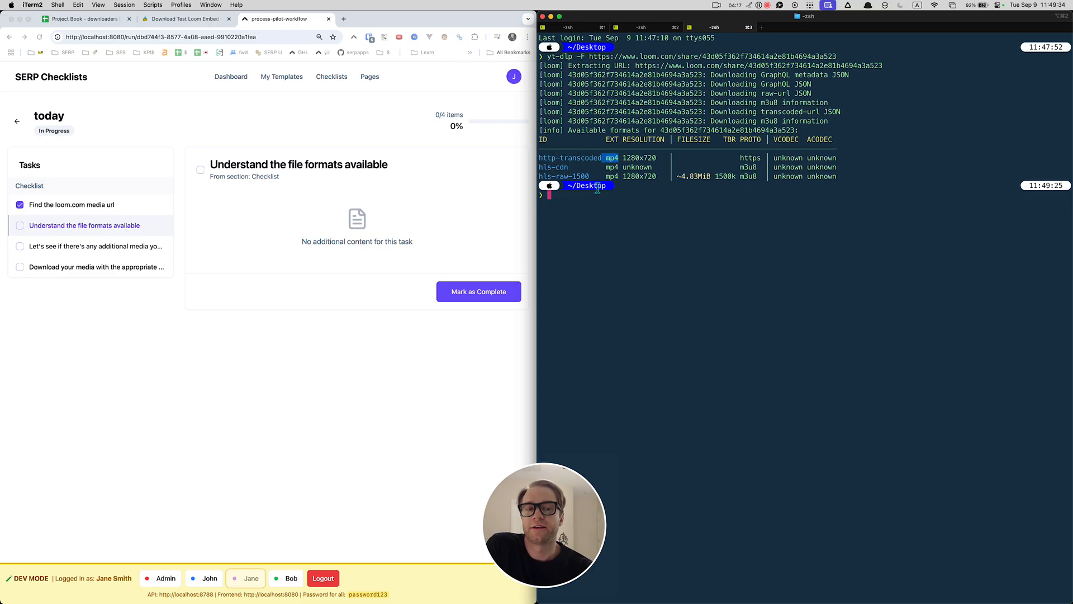
drag(603, 157, 677, 158)
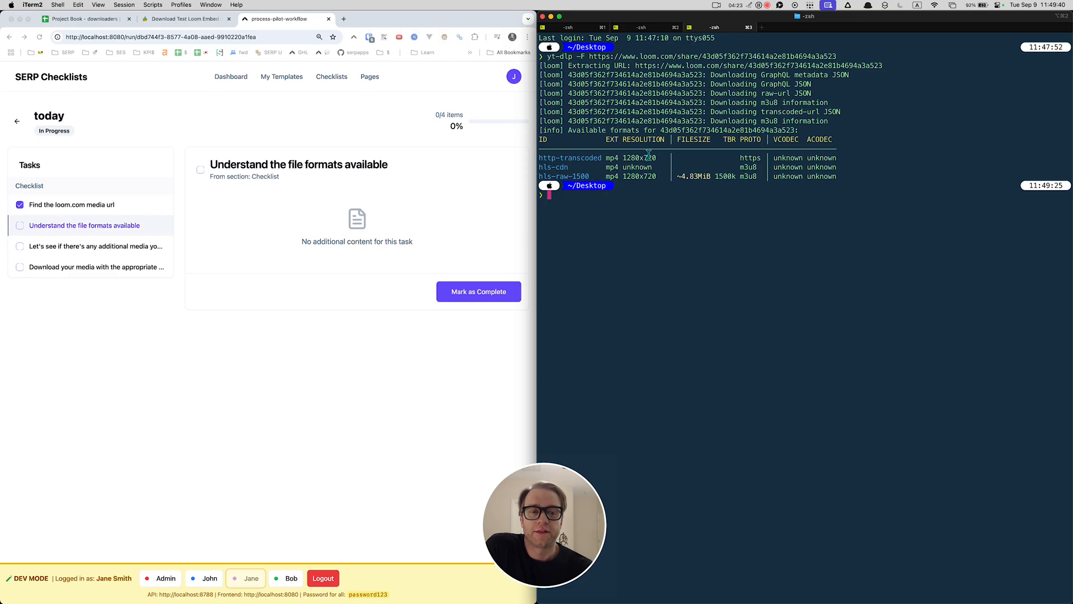
double_click(554, 167)
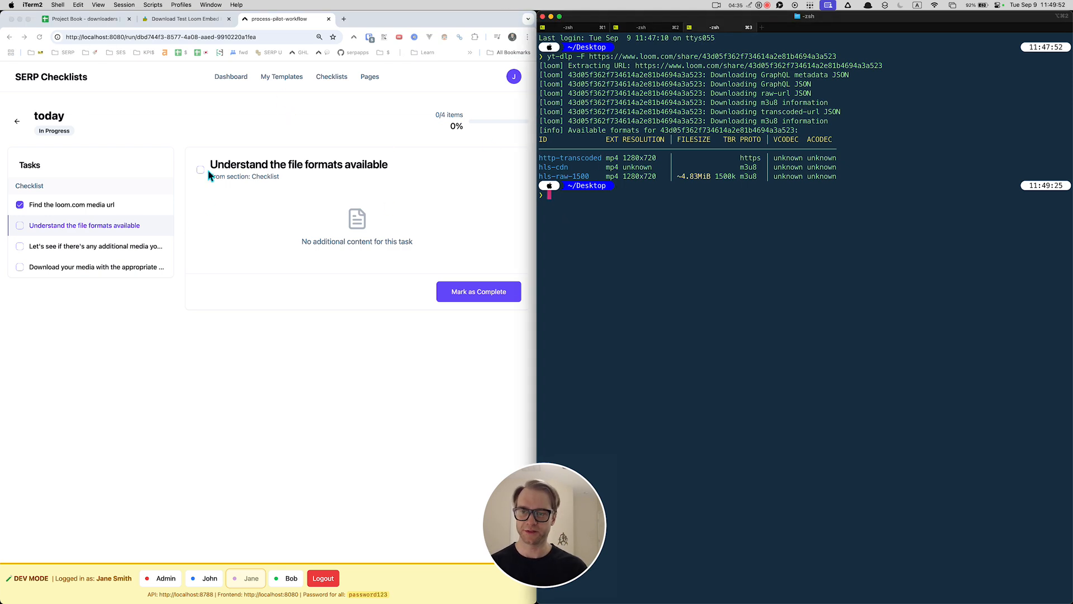
- Move to the additional-media checklist task and review the libs and matrix sheets
click(95, 246)
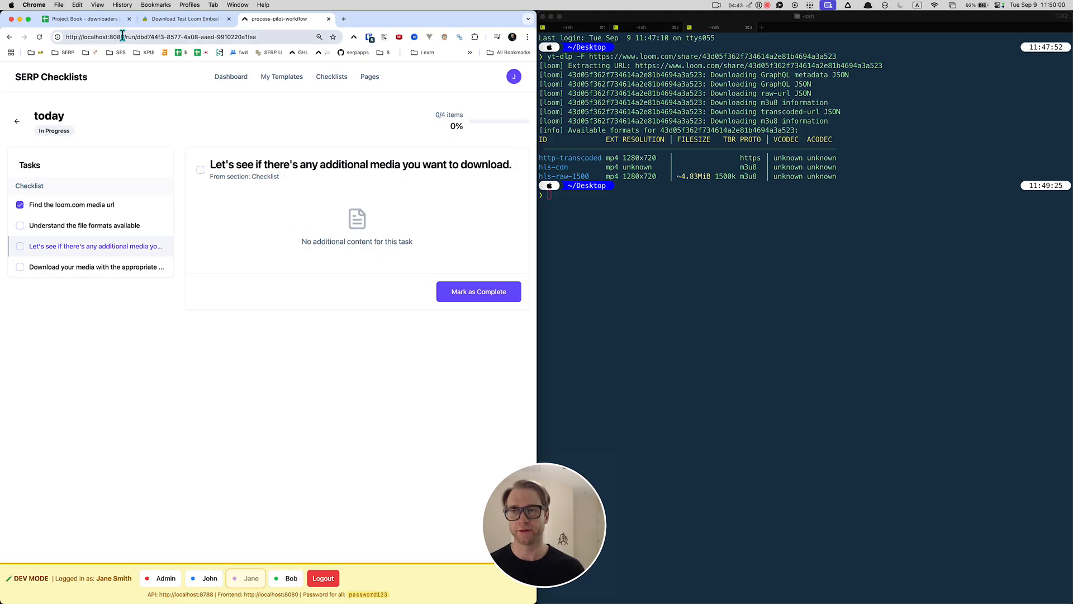
click(82, 19)
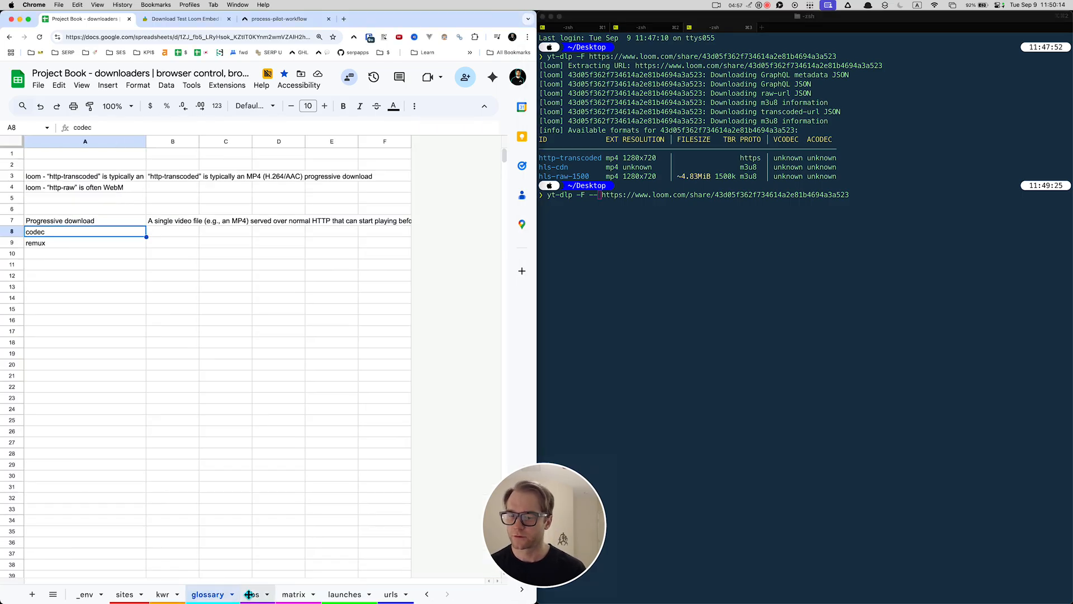
click(252, 594)
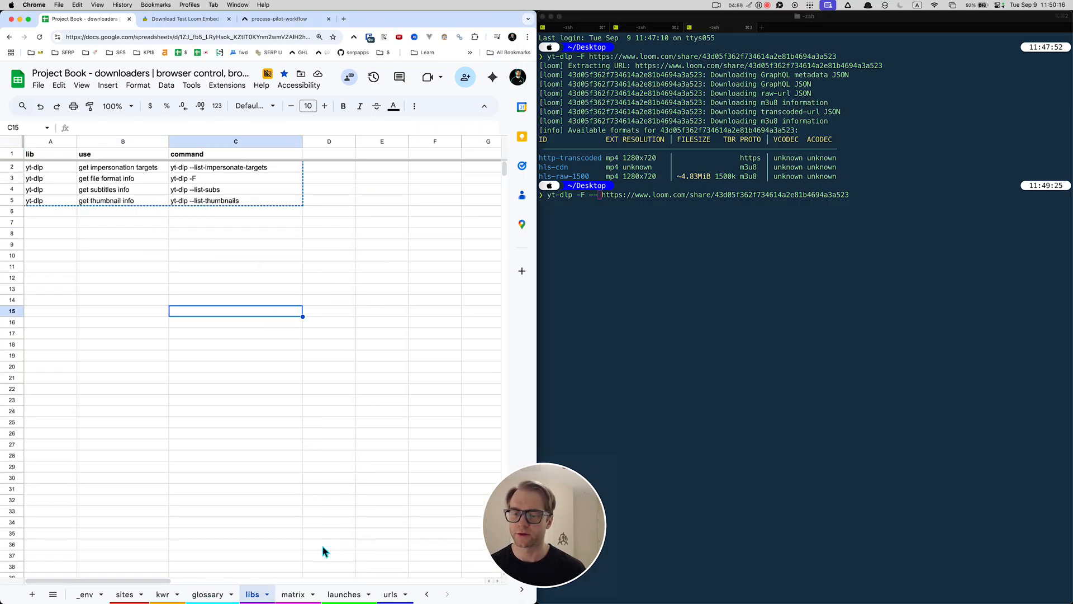
click(293, 593)
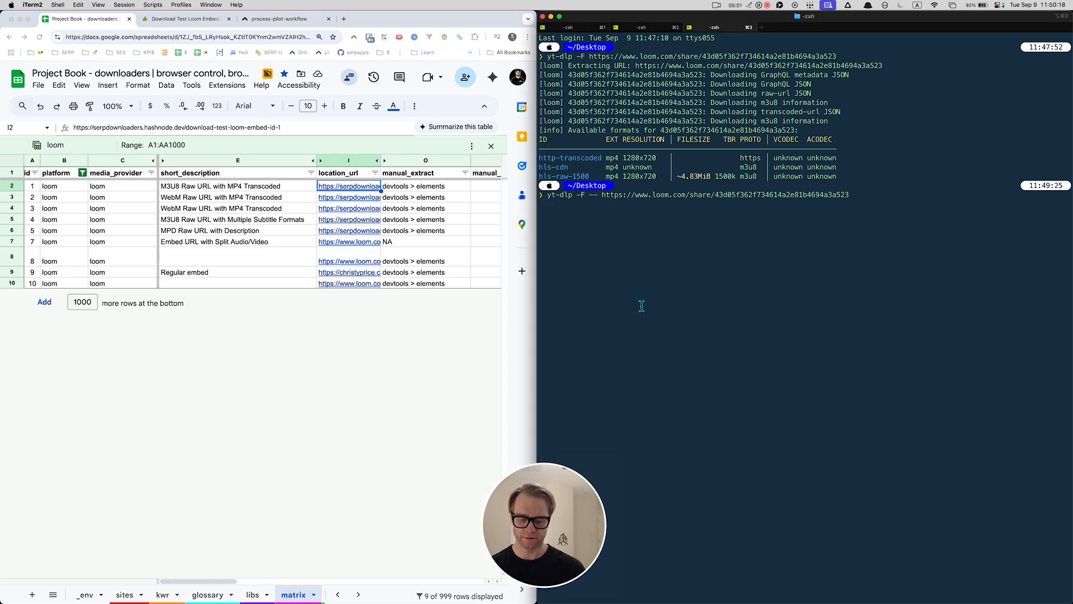
- Run yt-dlp -F --list-subs --list-thumbnails on the quoted Loom share URL
text(--list-subs)
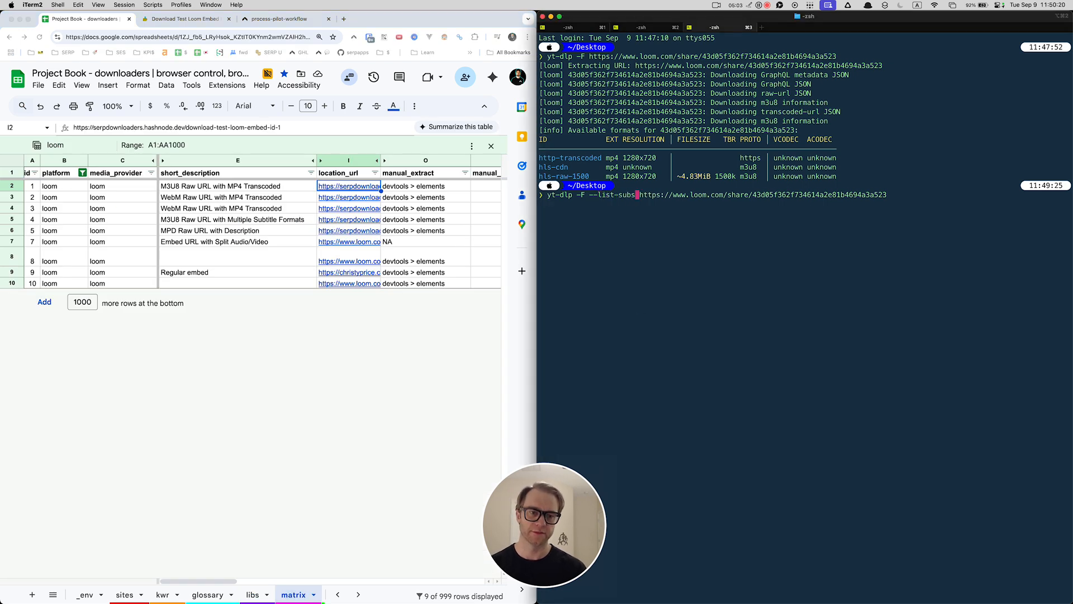
text(--list-thumbnail)
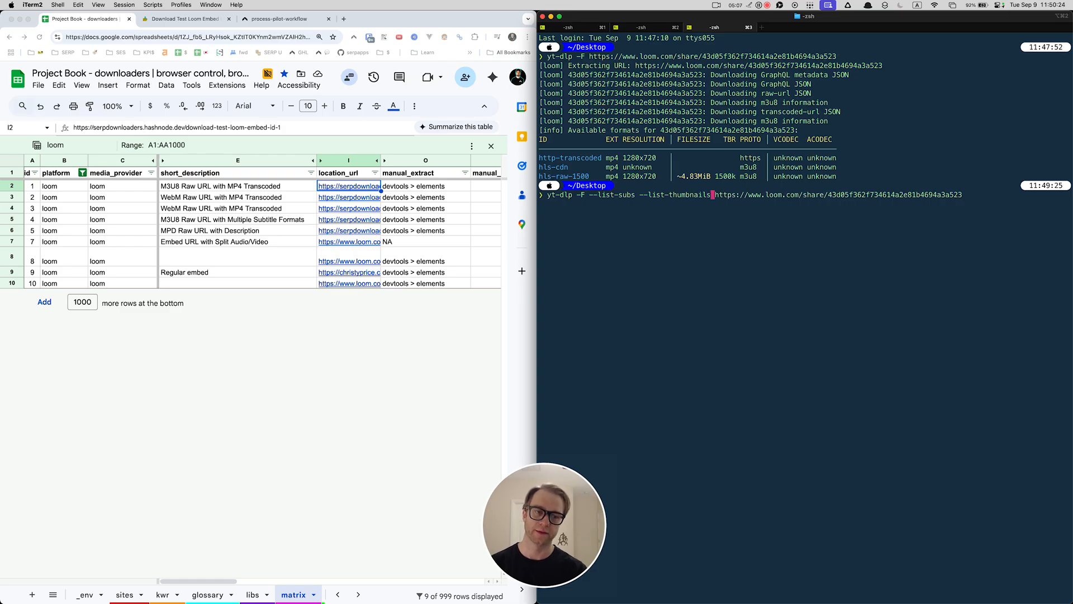
text("https://www.loom.com/share/43d05f362f734614a2e81b4694a3a523")
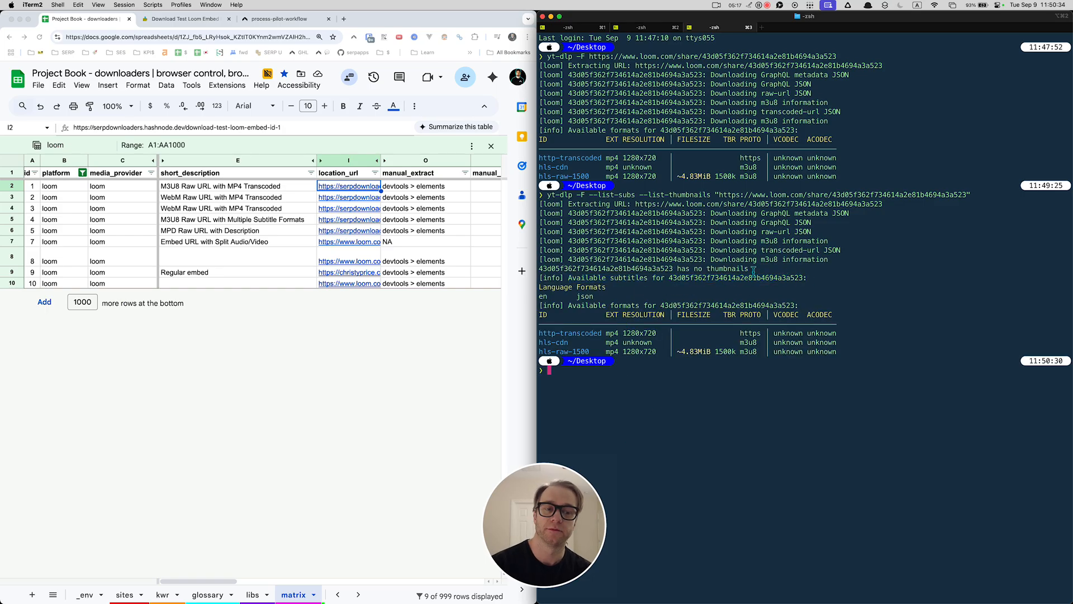
- Review the Loom embed test post, then tick the 'Download your media' checklist task and start a yt-dlp command
click(281, 19)
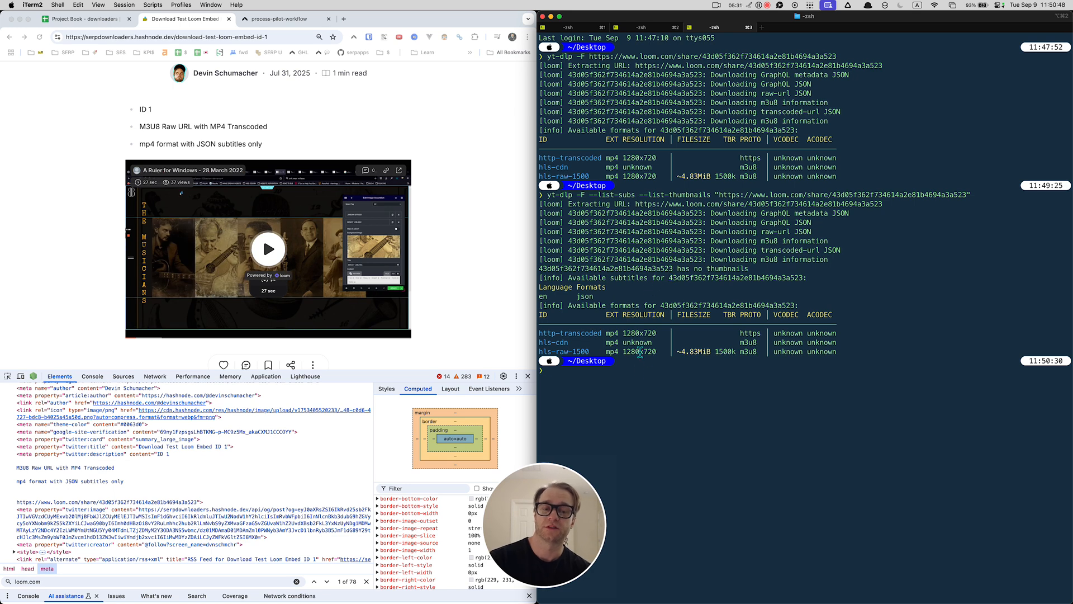
click(283, 19)
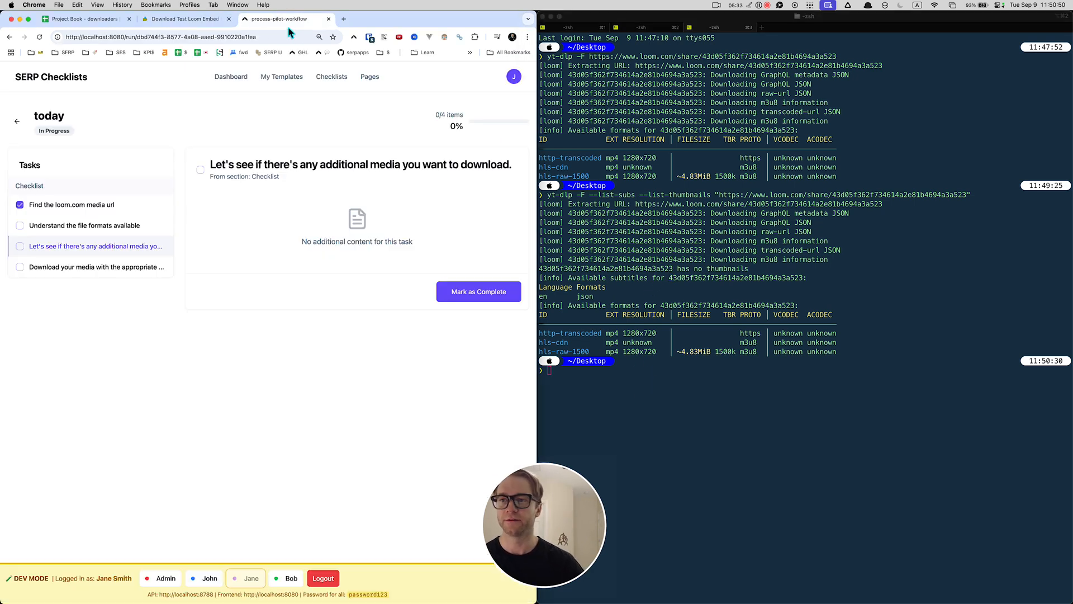
click(95, 266)
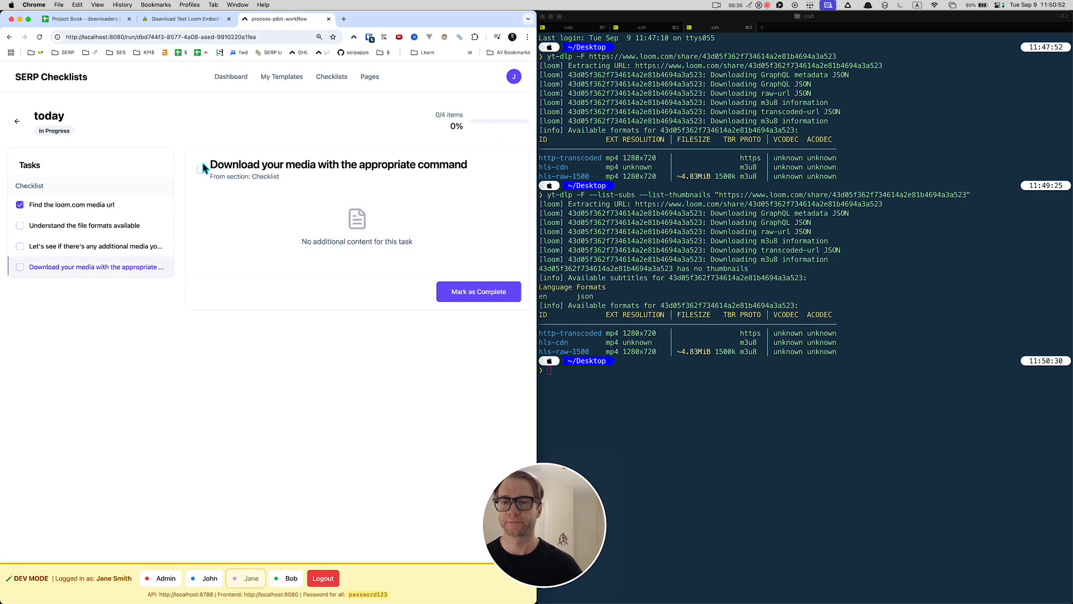
click(199, 169)
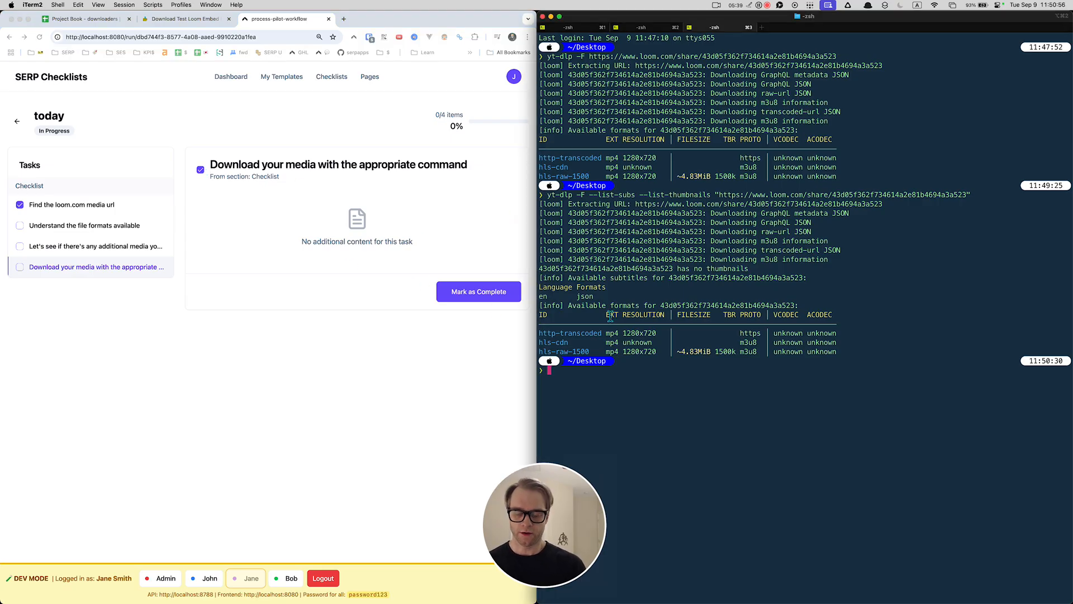
text(yt-dlp)
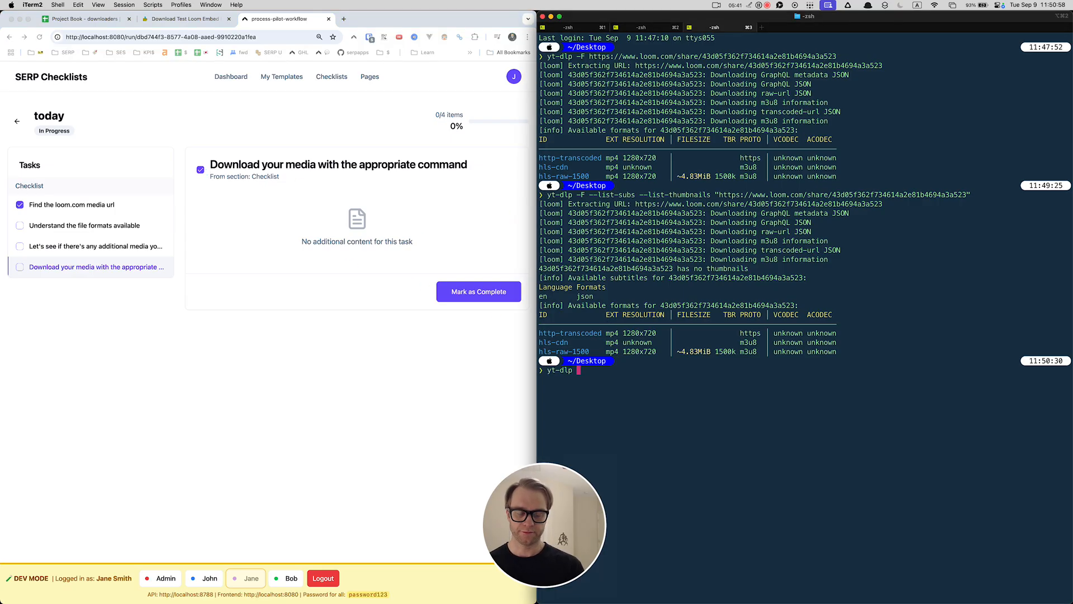
- Run yt-dlp on share URL 43d05f36... to download 'A Ruler for Windows' as an MP4 to the Desktop
text("https://www.loom.com/share/43d05f362f734614a2e81b4694a3a523")
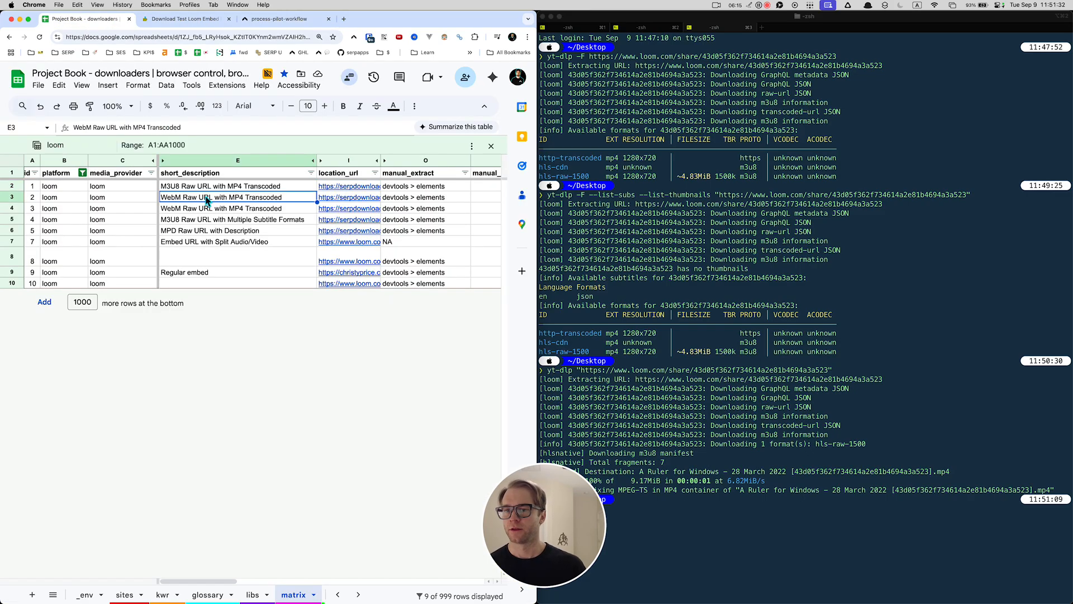
- Open the Download Test Loom Embed ID 2 post and put its Loom share link in a new tab
click(349, 208)
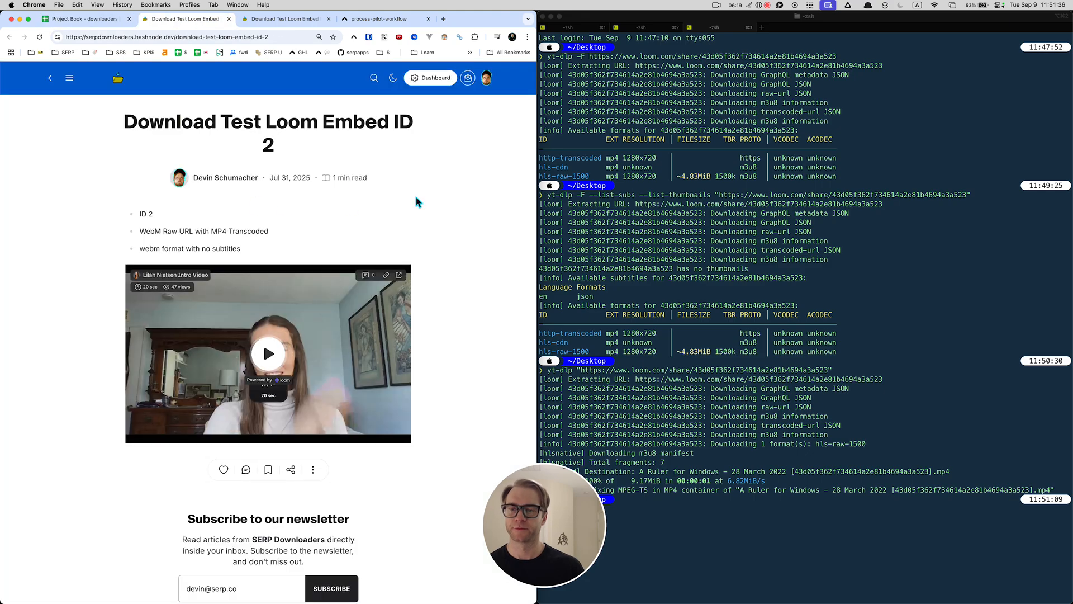
scroll(down, 3)
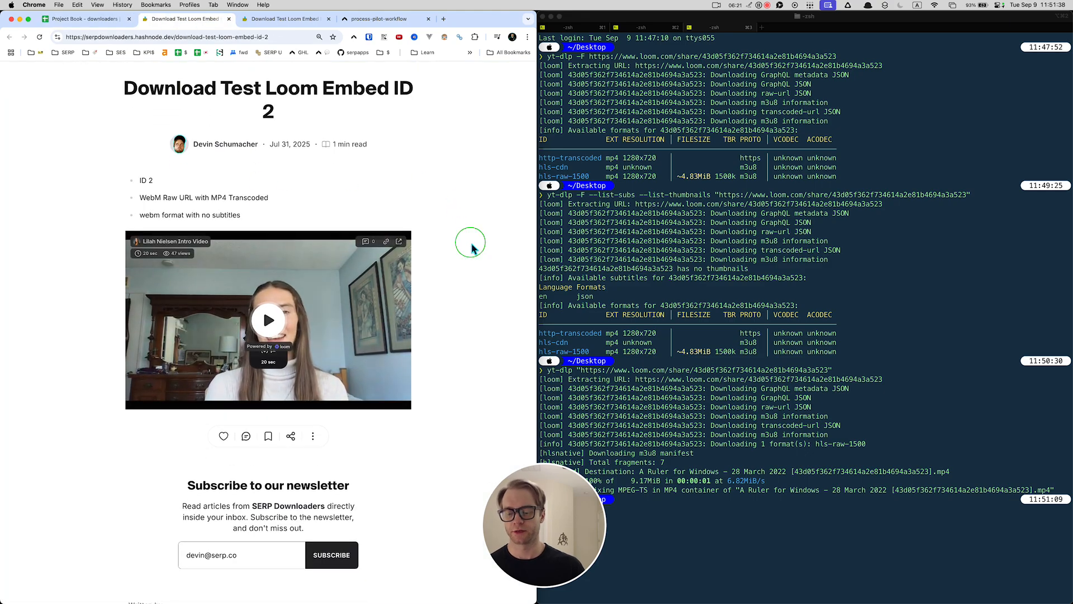
key(F12)
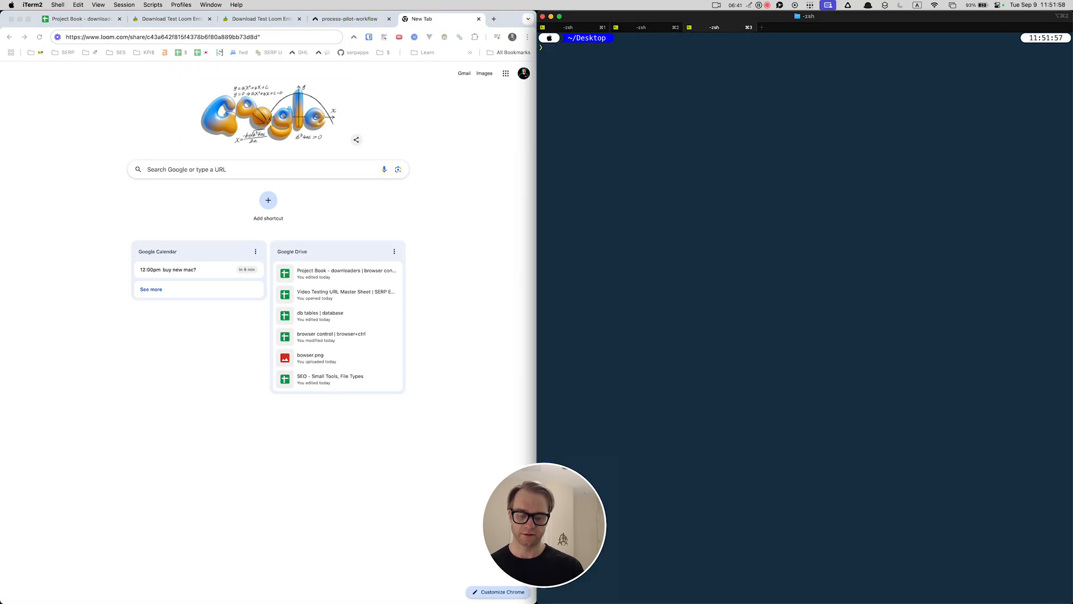
- List formats, subtitles and thumbnails for the share URL, then download share c43a642f... as a 3.27 MiB webm
text(yt-dlp -F --list-subs --list-thumbnails "https://www.loom.com/share/43d05f362f734614a2e81b4694a3a523")
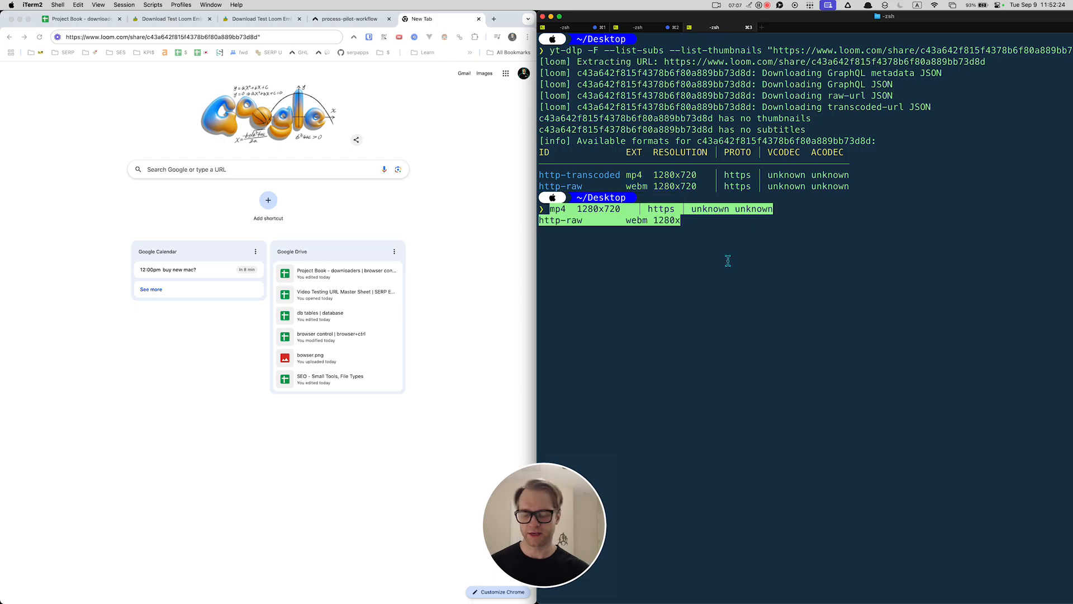
text(clear)
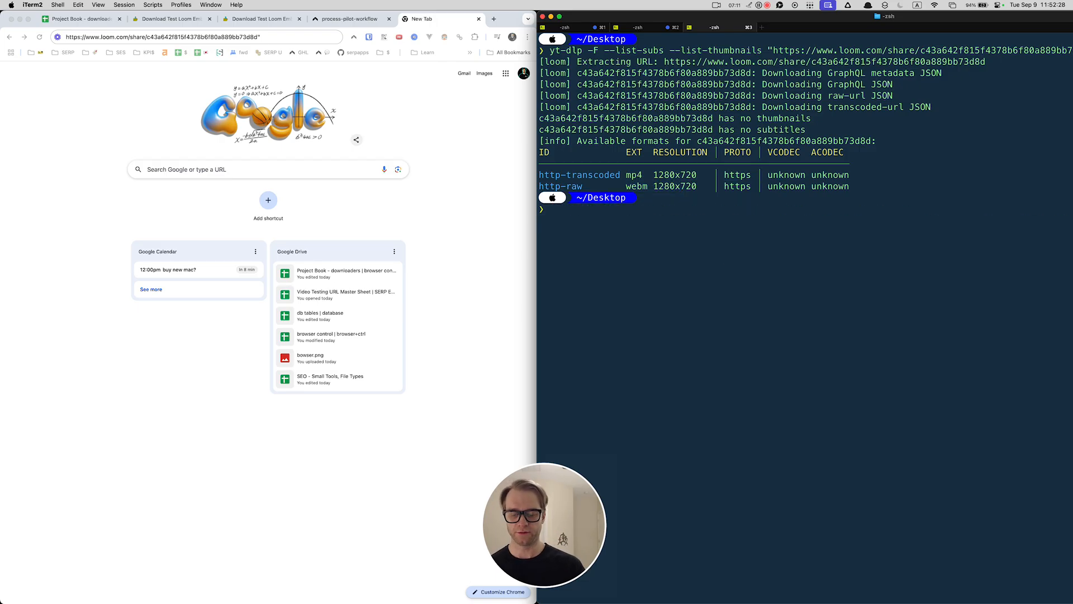
text(yt-dlp "https://www.loom.com/share/c43a642f815f4378b6f80a889bb73d8d")
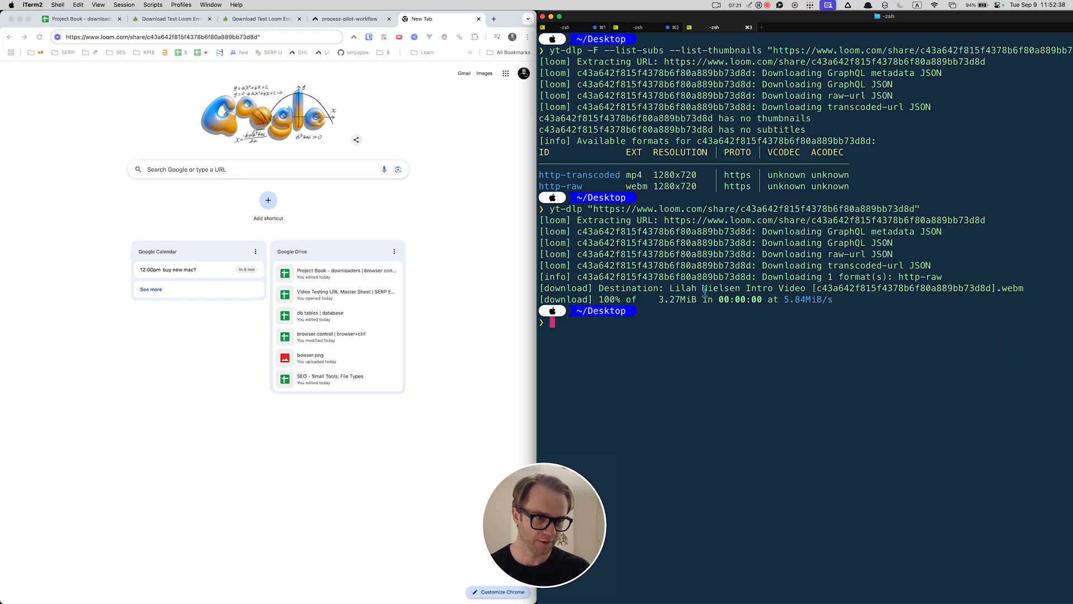
- Rerun the download with --http-transcoded, which fails with a 'no such option' error
drag(670, 288, 838, 287)
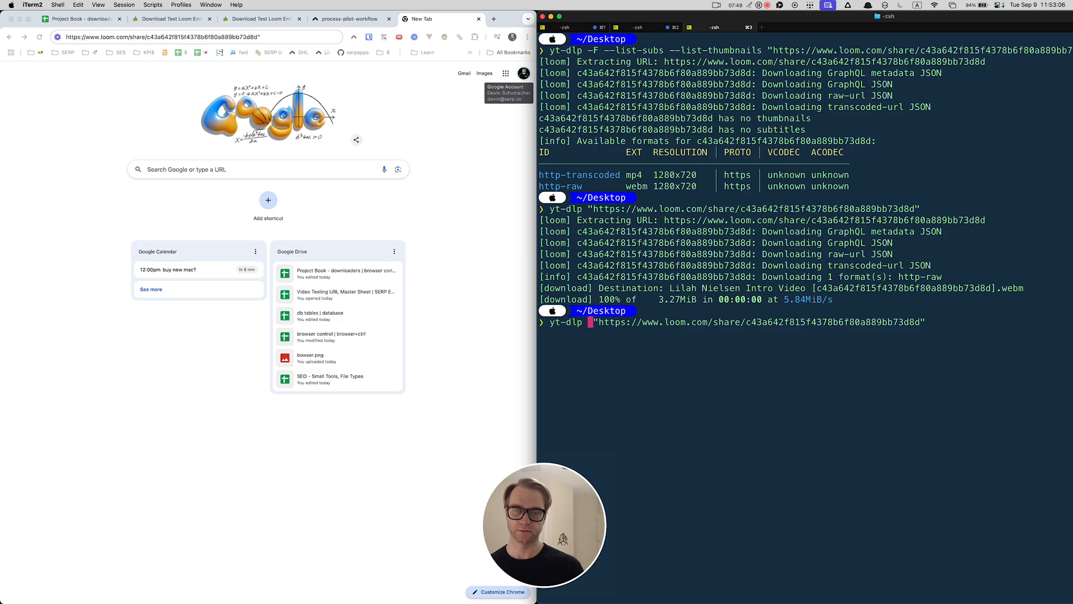
text(--http)
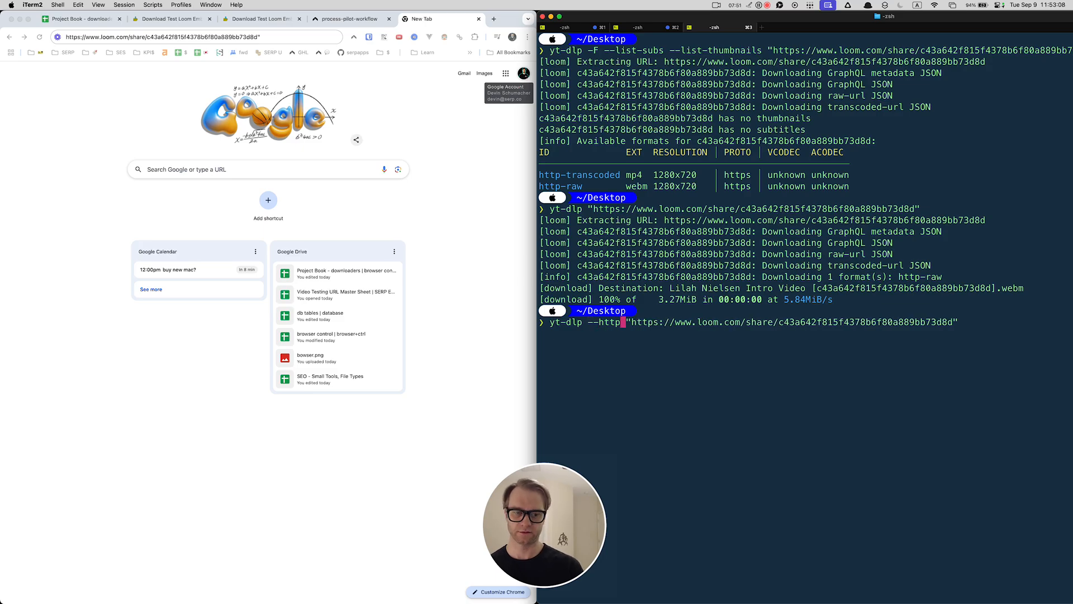
text(-transcoded)
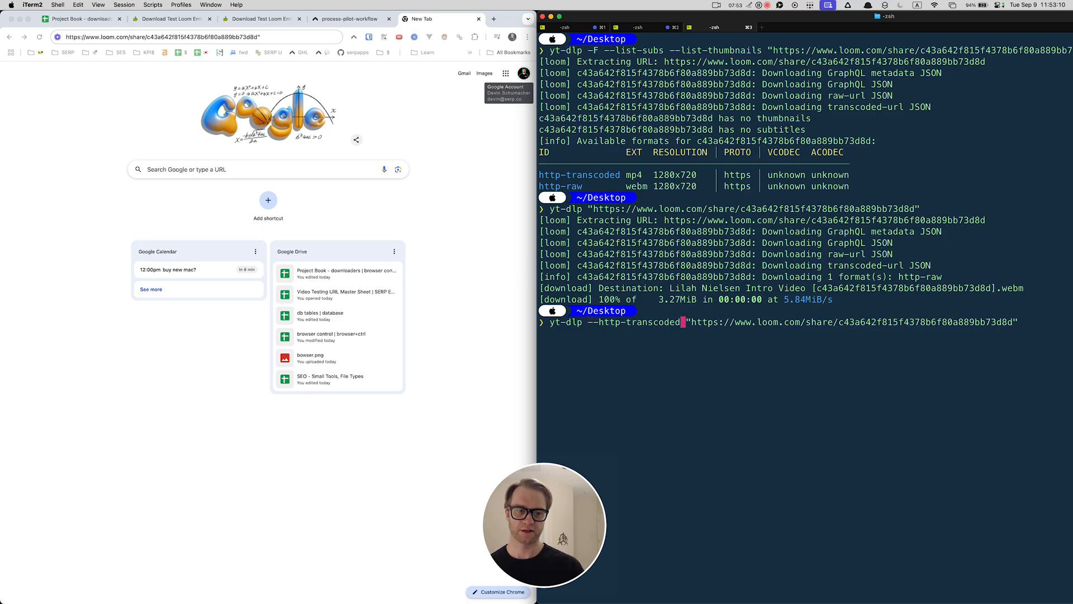
key(enter)
text(yt-dlp -f)
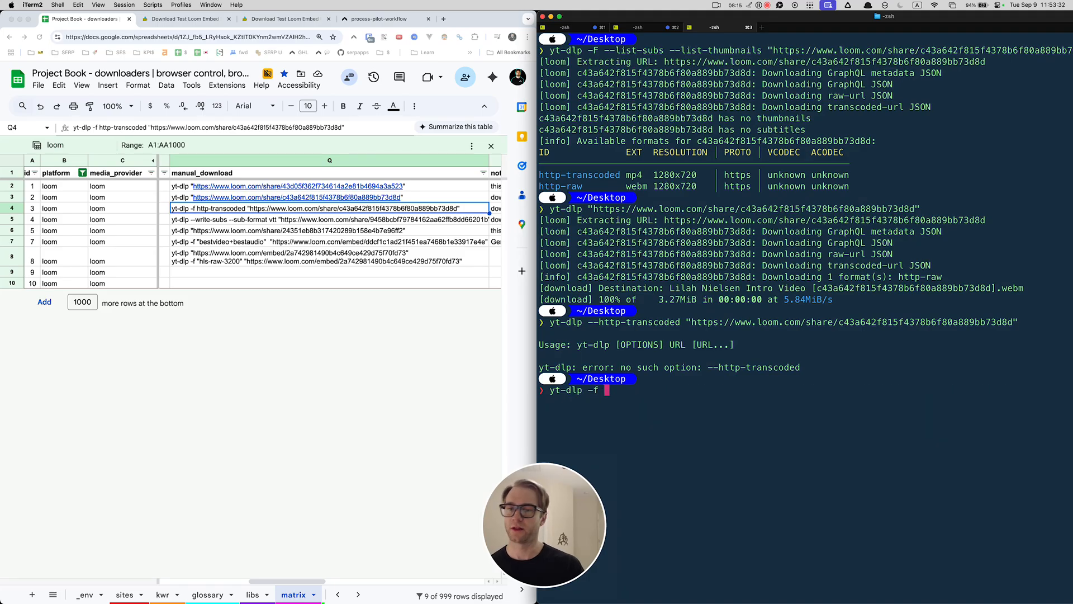
- Download share c43a642f... with -f http-transcoded as a 12 MiB MP4 and check the earlier webm on the Desktop
text(http-transcoded)
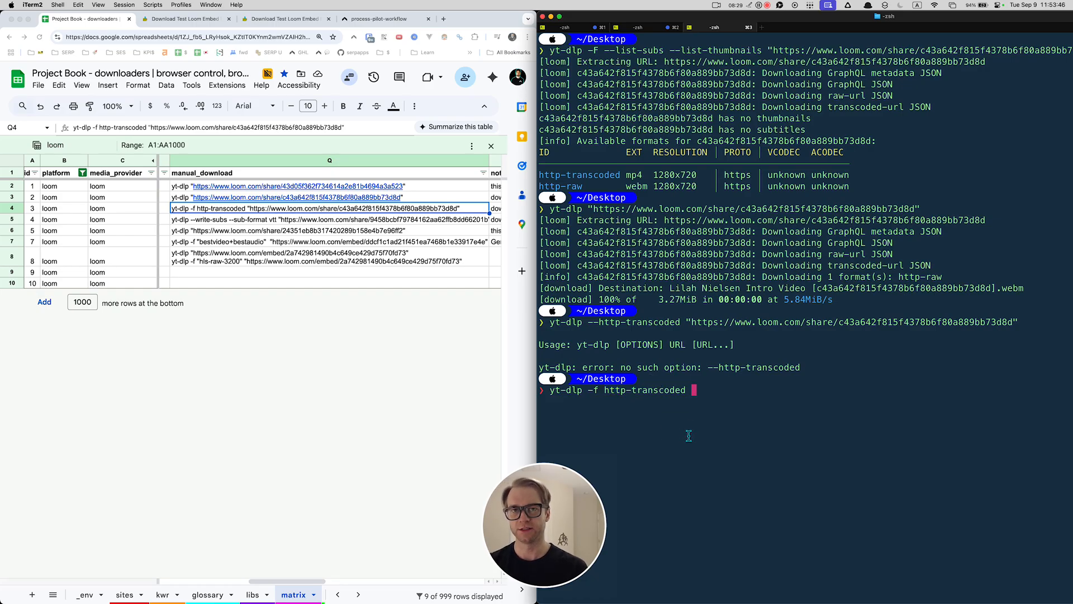
text("https://www.loom.com/share/c43a642f815f4378b6f80a889bb73d8d")
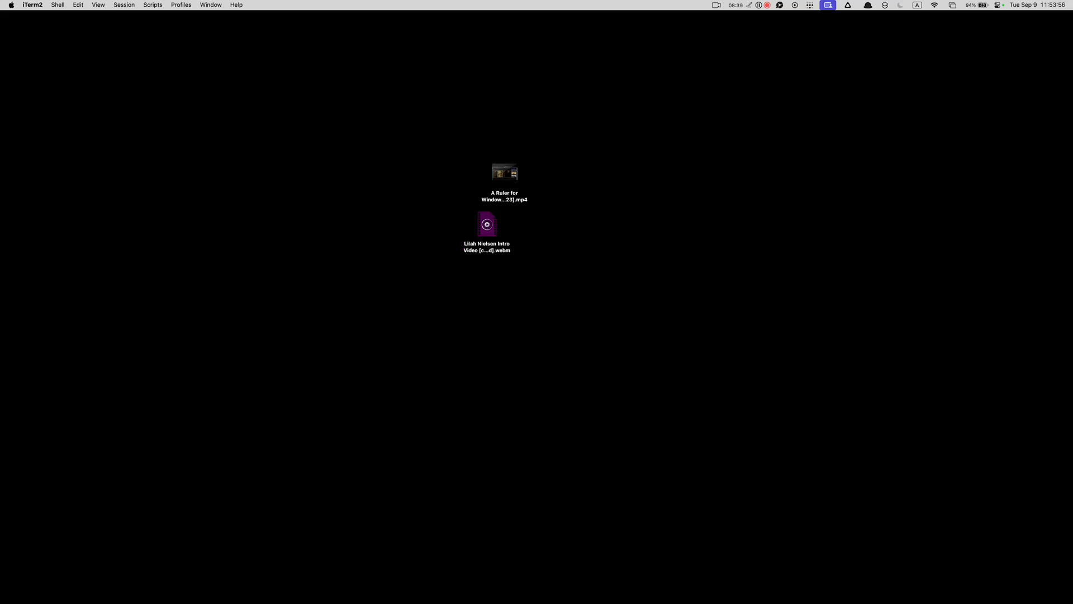
double_click(487, 224)
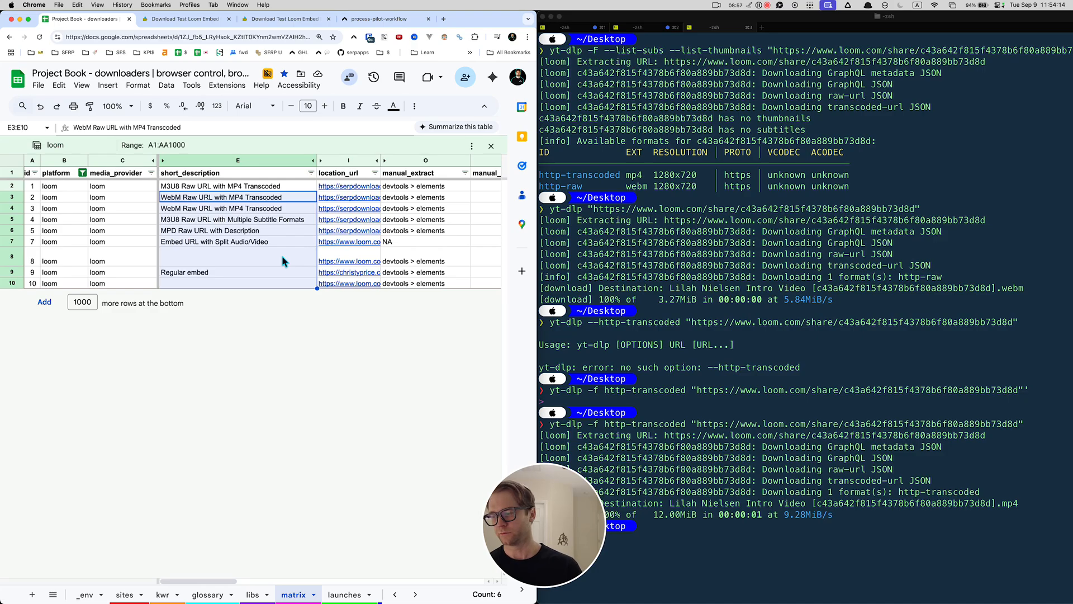
mouse_move(277, 238)
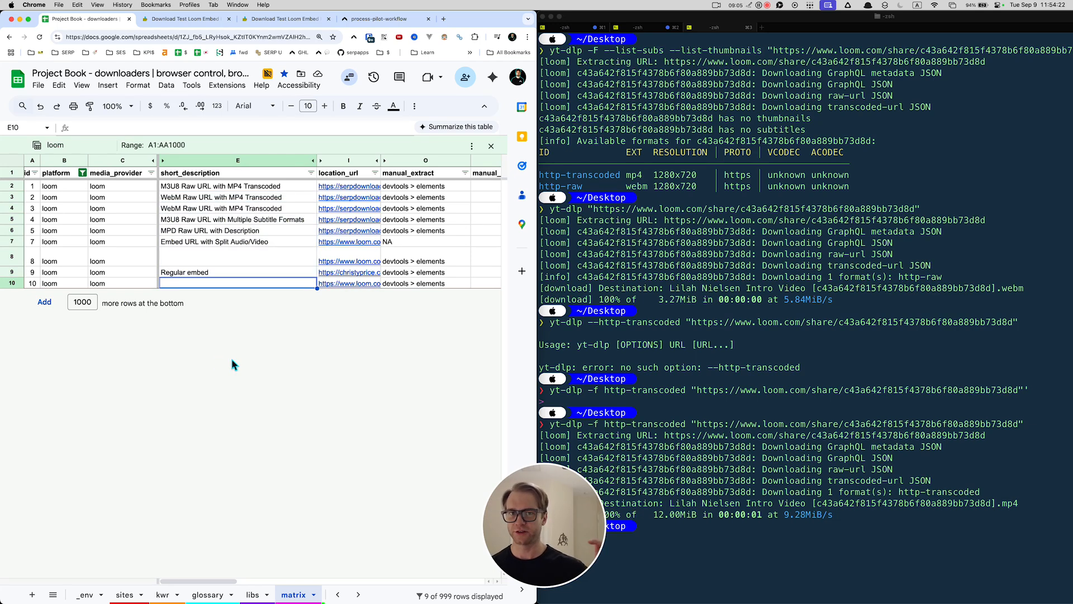
mouse_move(264, 199)
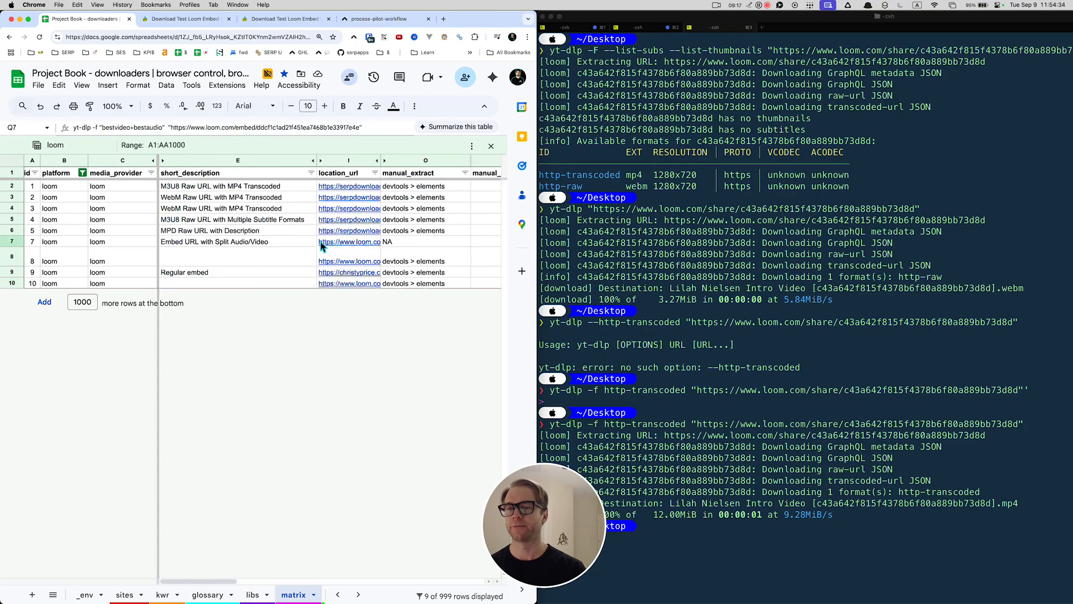
- Preview the location URL link on the Regular embed row of the Loom sheet
click(348, 242)
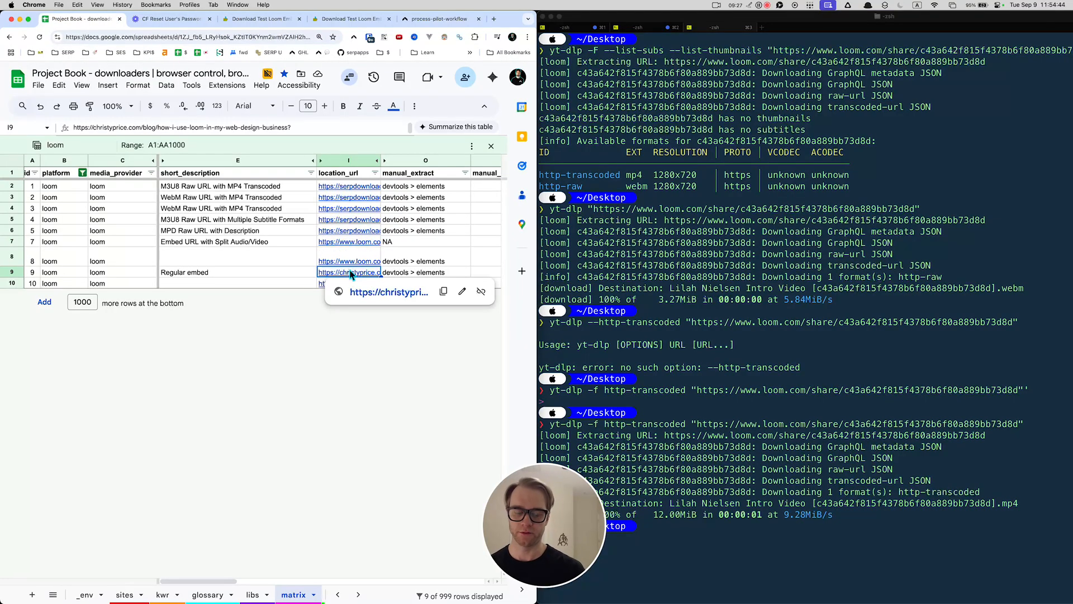
- Open the Regular embed blog post and list the CF Reset User's Password embed's audio-only and video-only formats with yt-dlp -F
click(348, 271)
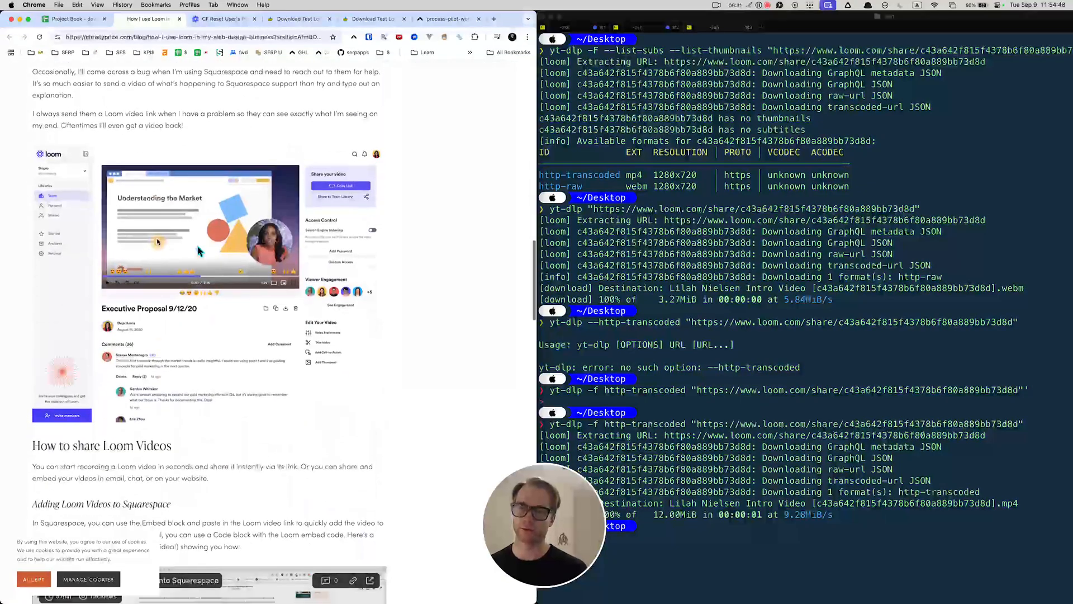
scroll(down, 3)
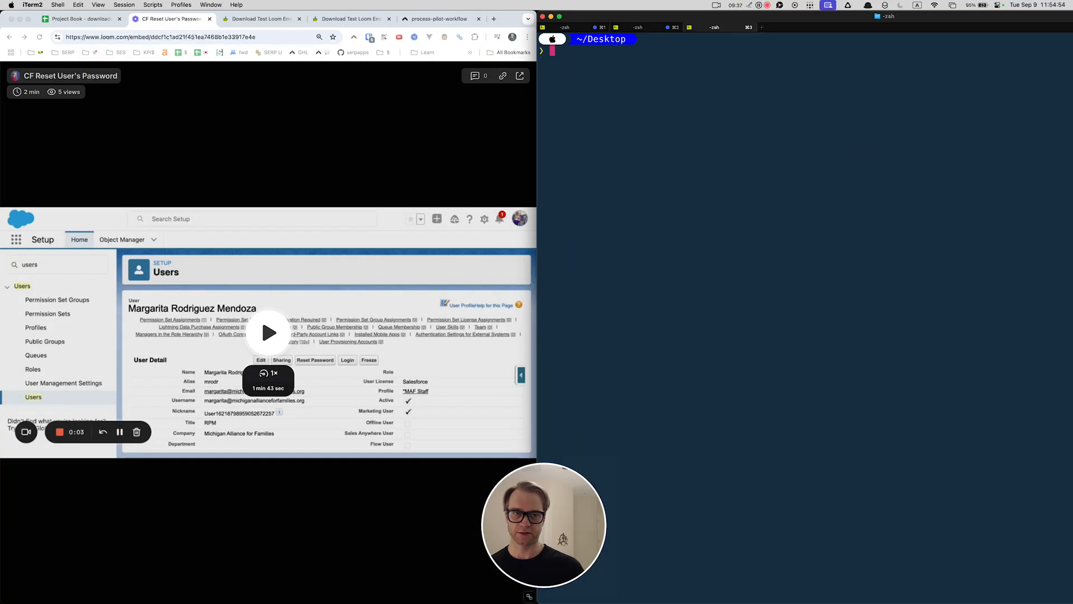
text(yt-dlp -F https://www.loom.com/embed/ddcf1c1ad21f451ea7468b1e33917e4e)
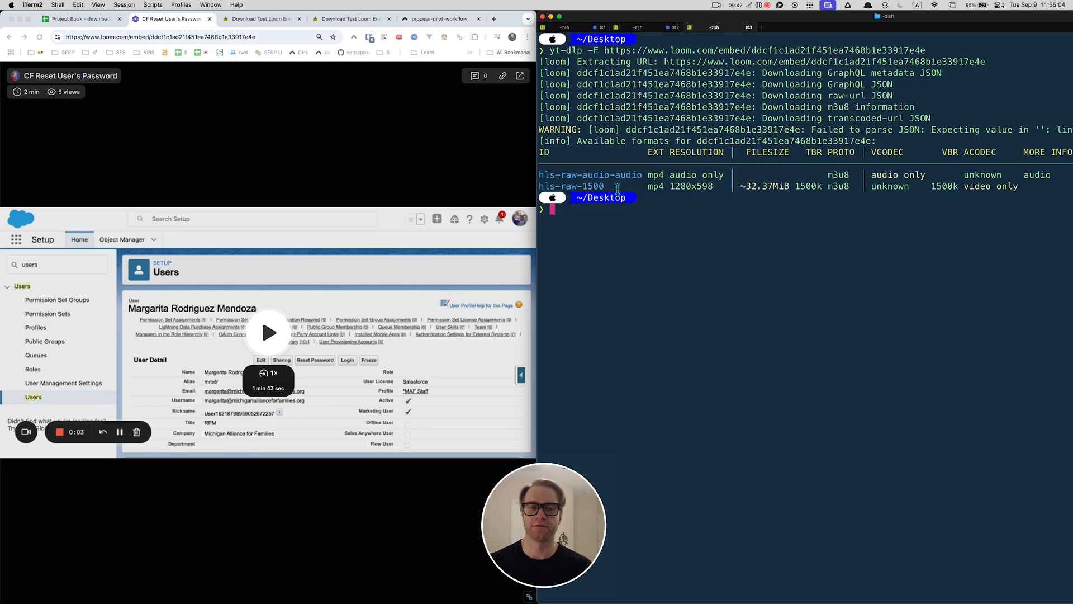
double_click(655, 174)
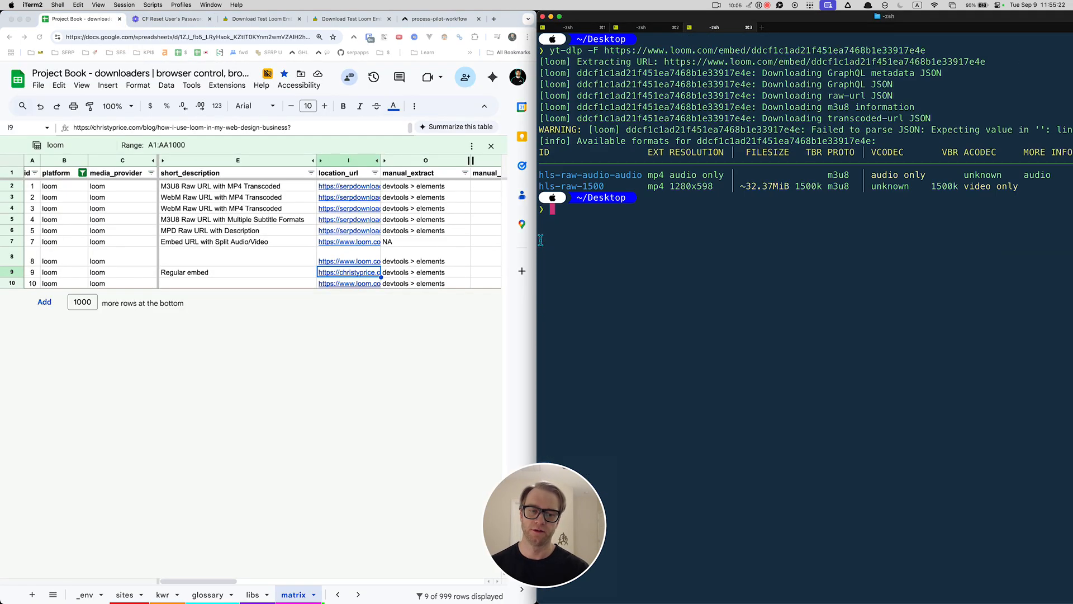
scroll(right, 3)
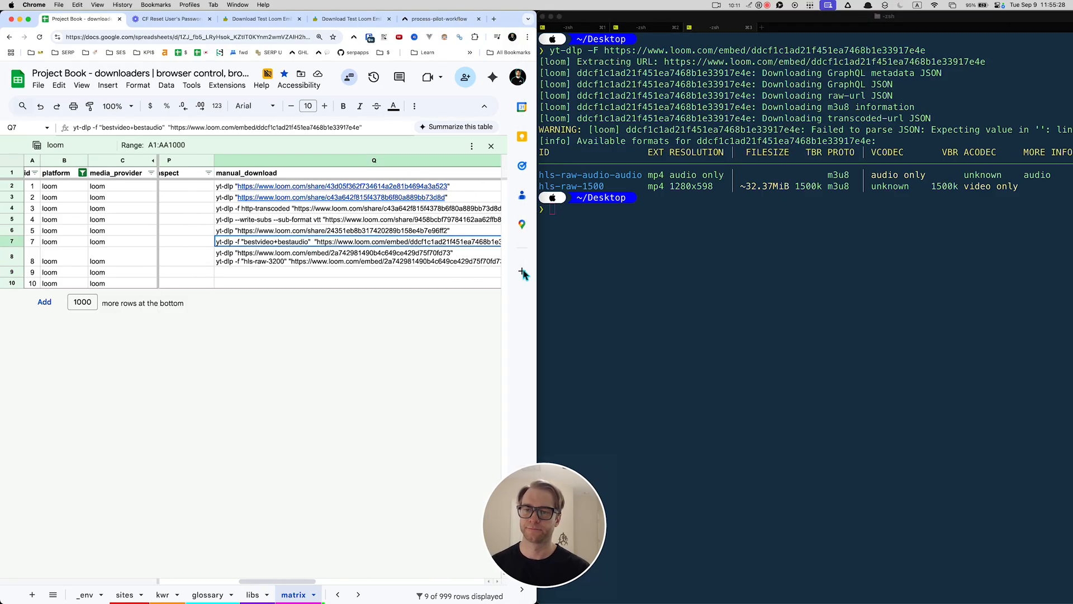
- Download embed ddcf1c1a... with yt-dlp and open the CF Reset User's Password MP4 from the Desktop
text(yt-dlp)
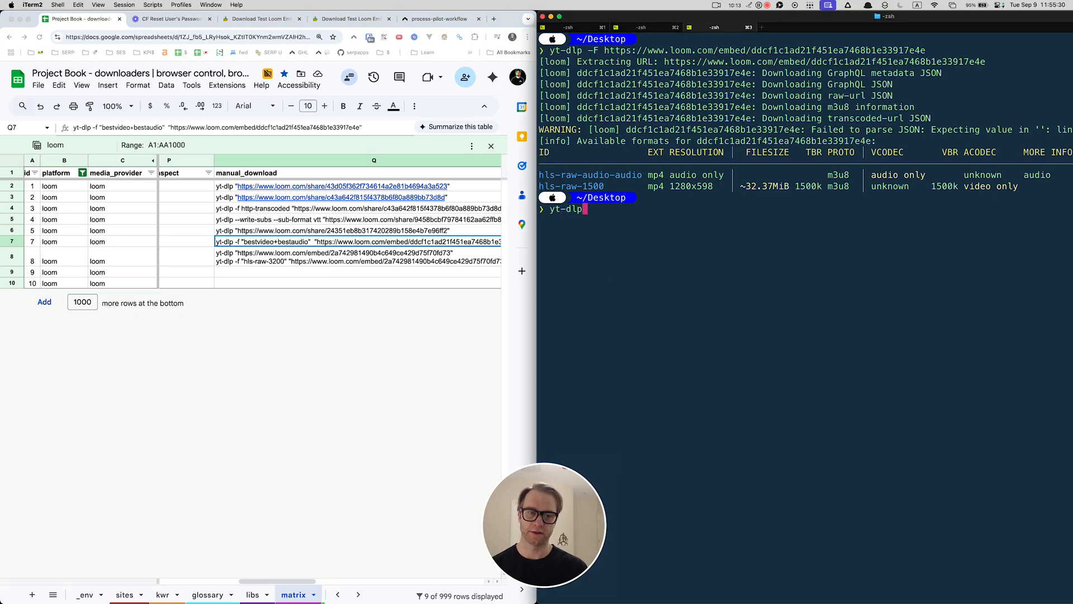
text("https://www.loom.com/embed/ddcf1c1ad21f451ea7468b1e33917e4e")
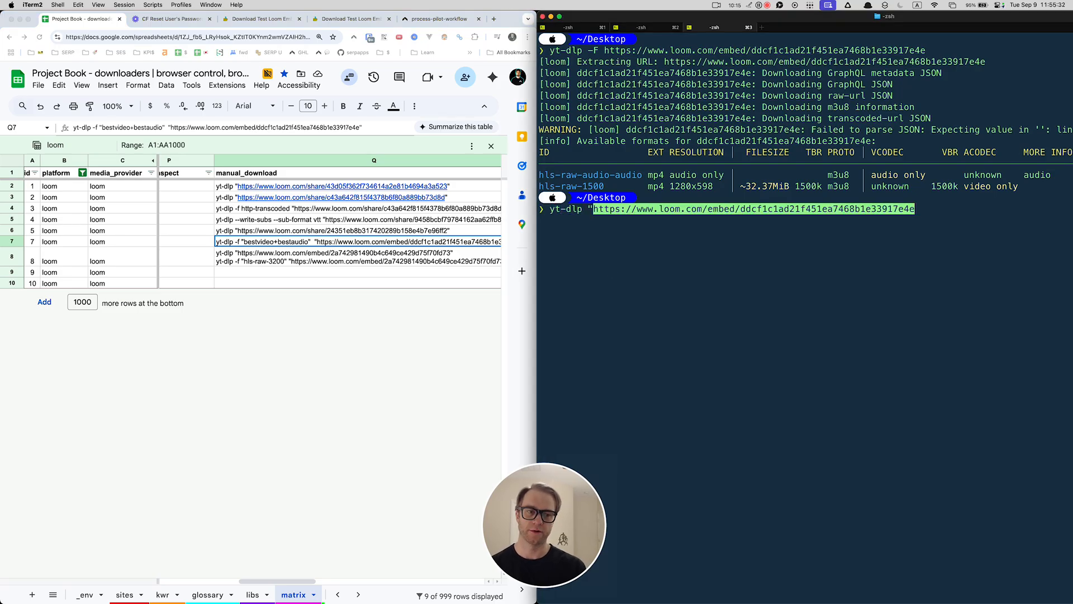
key(Enter)
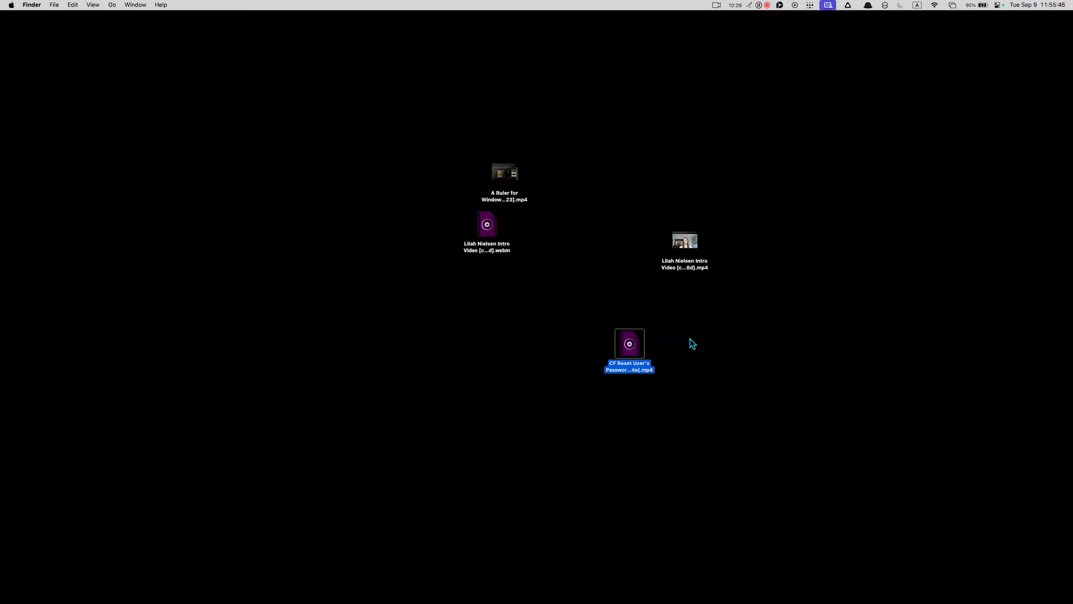
double_click(628, 343)
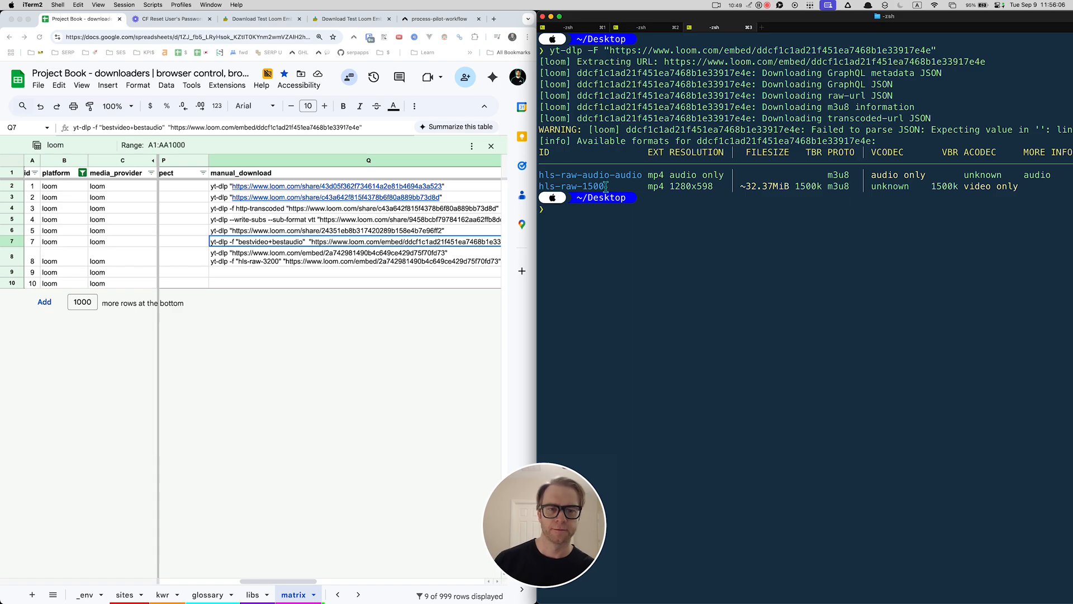
- Rerun yt-dlp on the embed URL so the hls-raw-1500 video and audio streams merge into one MP4
double_click(575, 186)
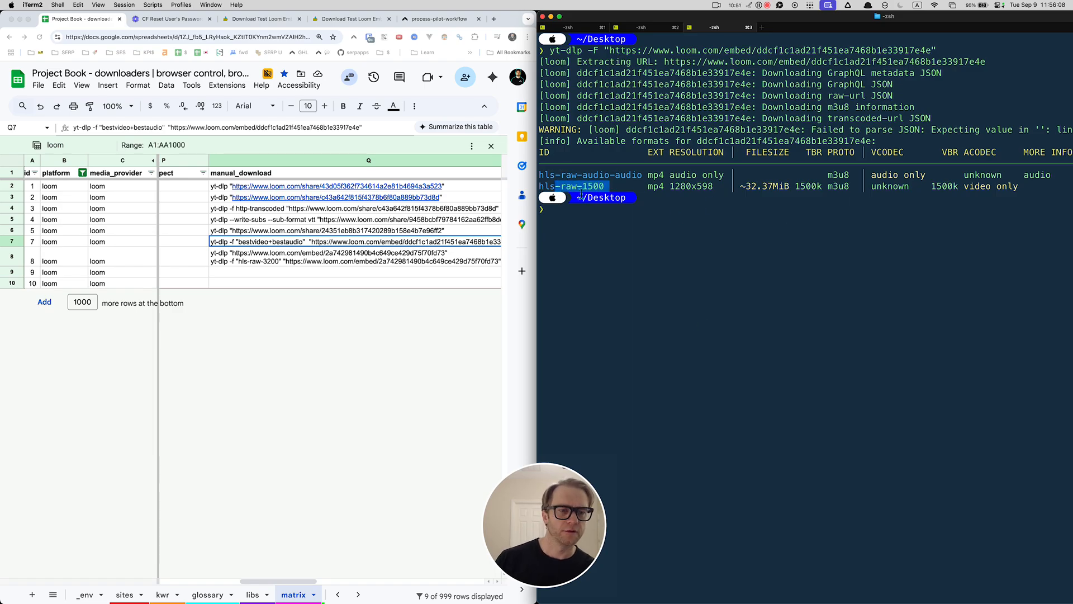
text(yt-dlp "https://www.loom.com/embed/ddcf1c1ad21f451ea7468b1e33917e4e")
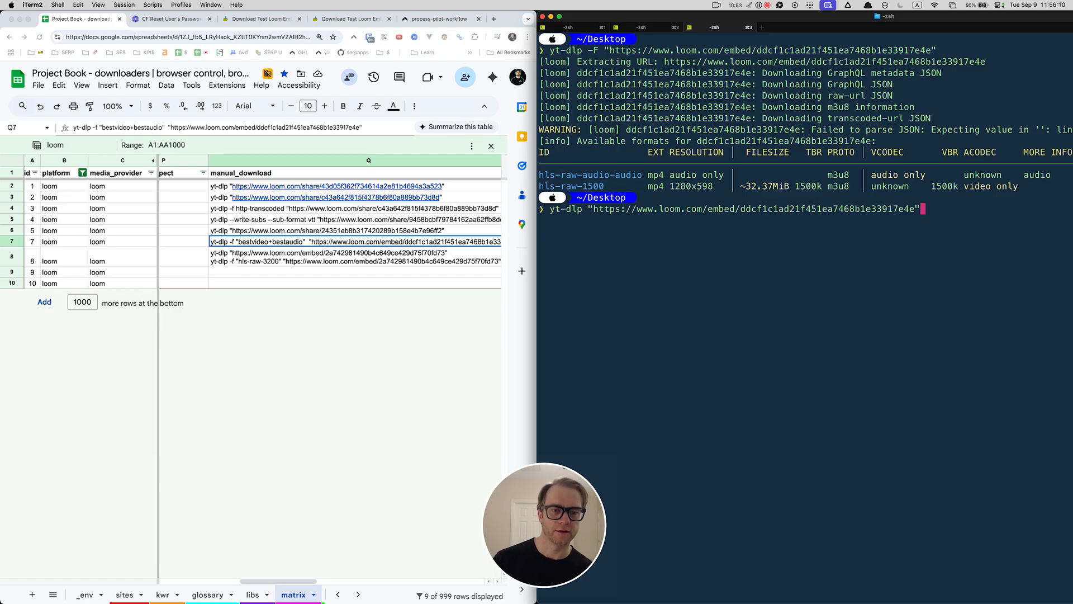
key(enter)
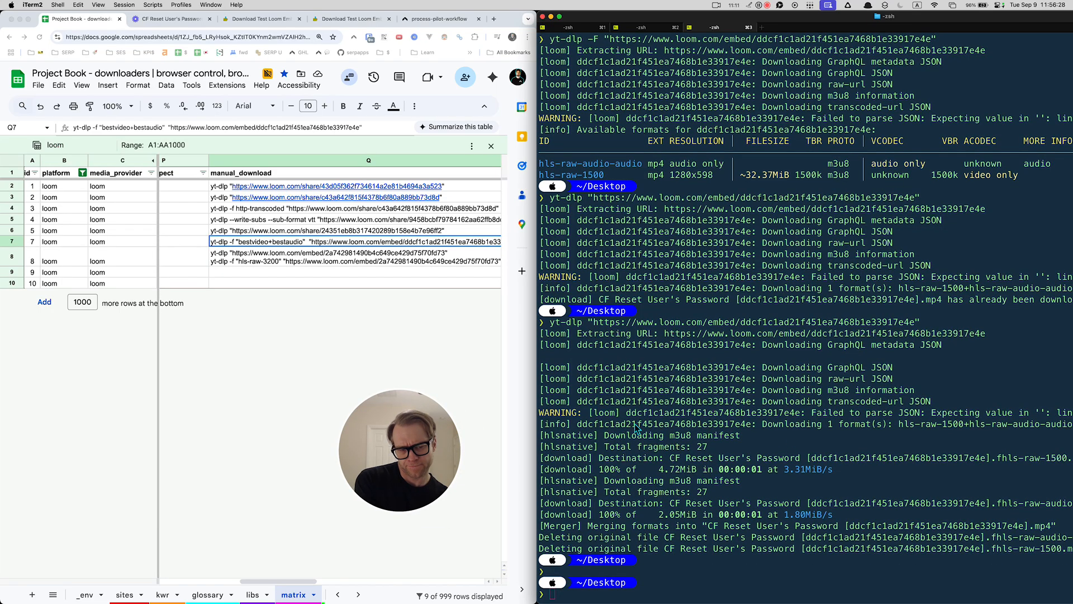
double_click(718, 435)
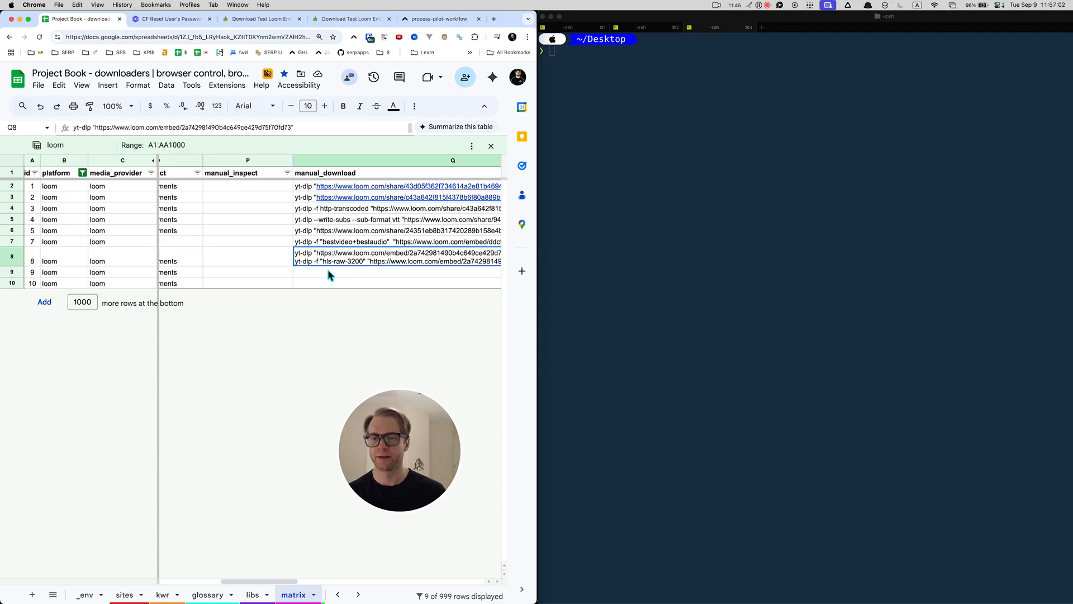
- Follow the spreadsheet's Loom community link in Chrome, landing on a 404 page-doesn't-exist screen
click(265, 260)
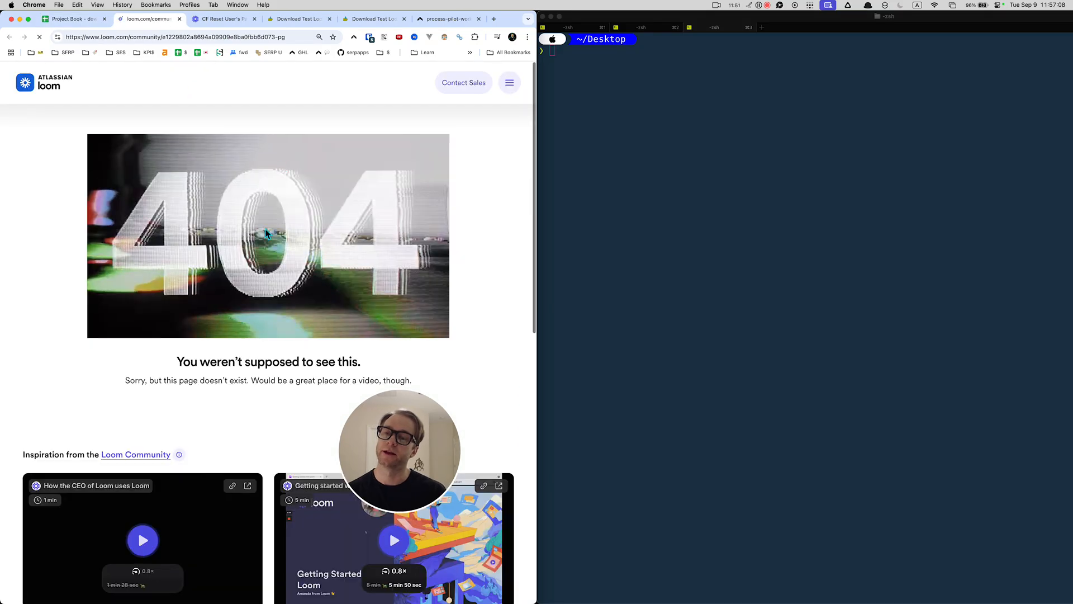
scroll(down, 3)
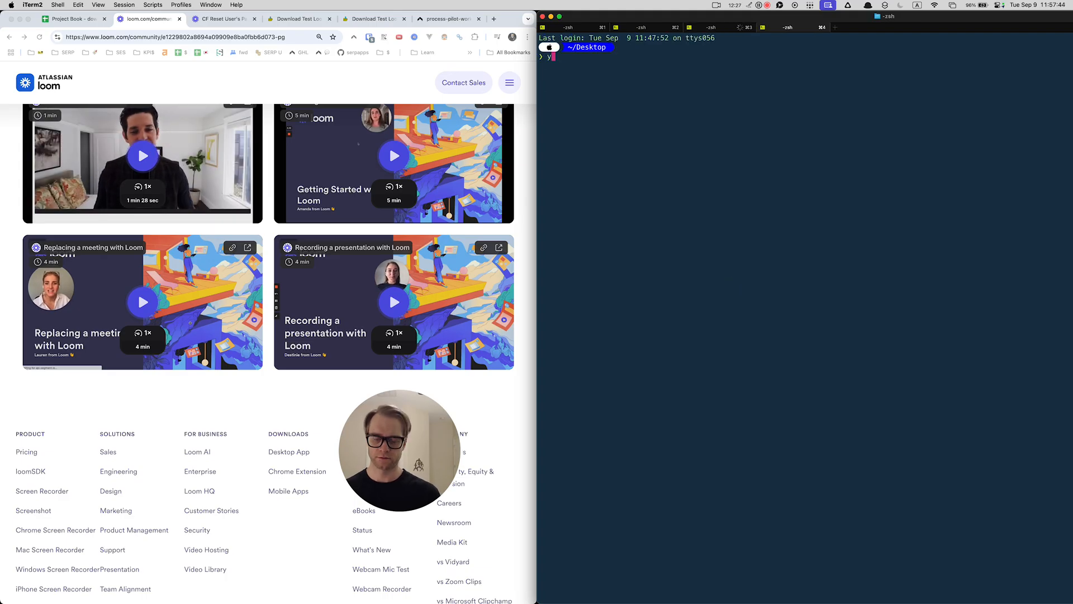
- List the Loom embed's formats, then its subtitles and thumbnails with yt-dlp -F --list-subs --list-thumbnails
text(yt-dlp -F https://www.loom.com/embed/2a742981490b4c649ce429d75f70fd73)
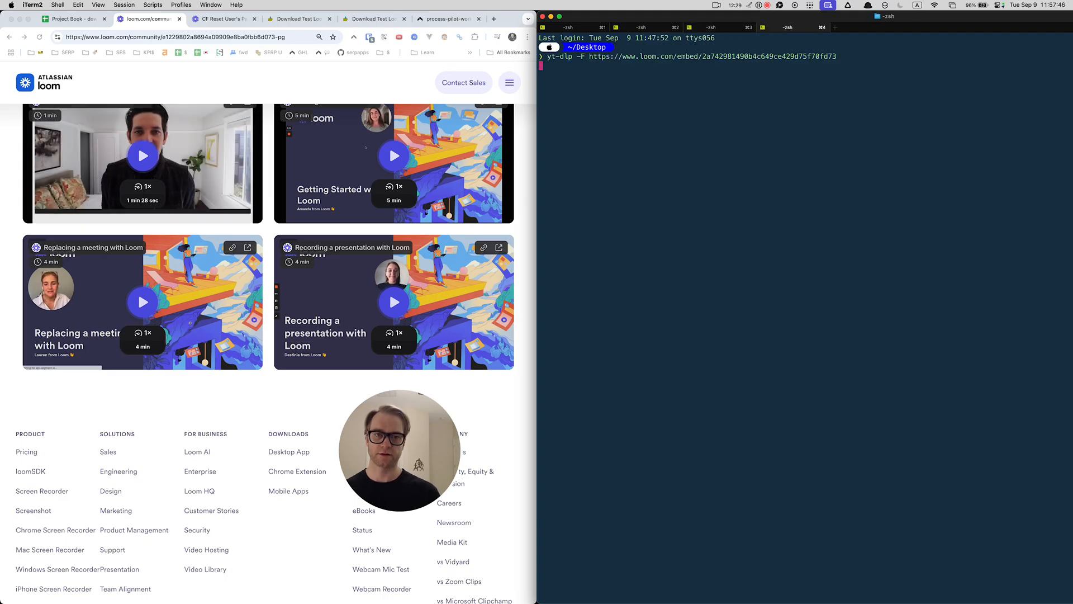
key(Enter)
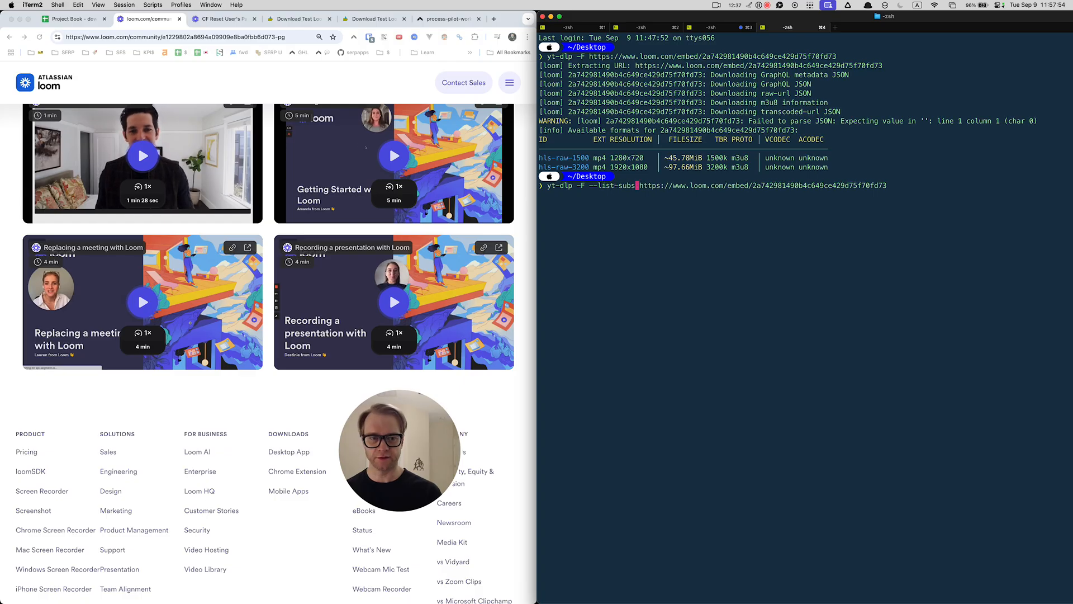
text(--list-t)
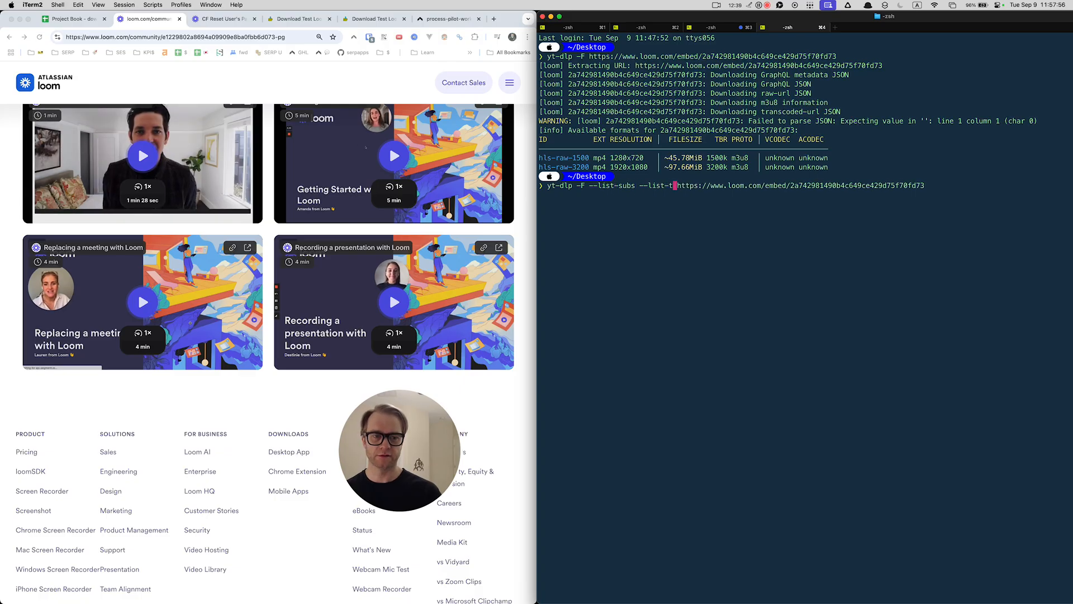
text(humbnails )
key(enter)
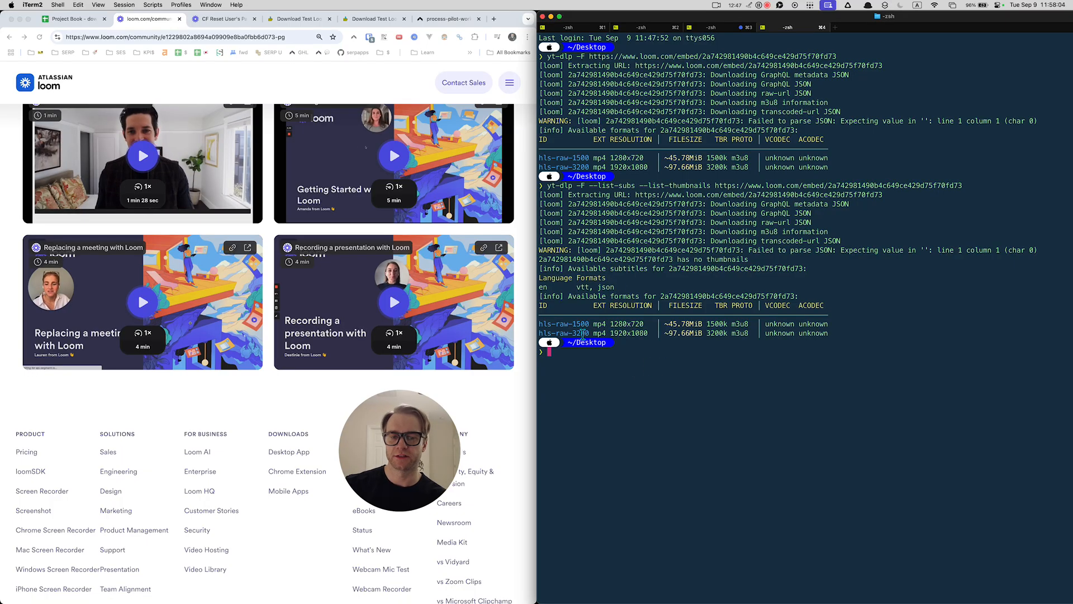
- Highlight the hls-raw-3200 1080p format id and the 1280x720 resolution, then return to the Project Book sheet
double_click(623, 323)
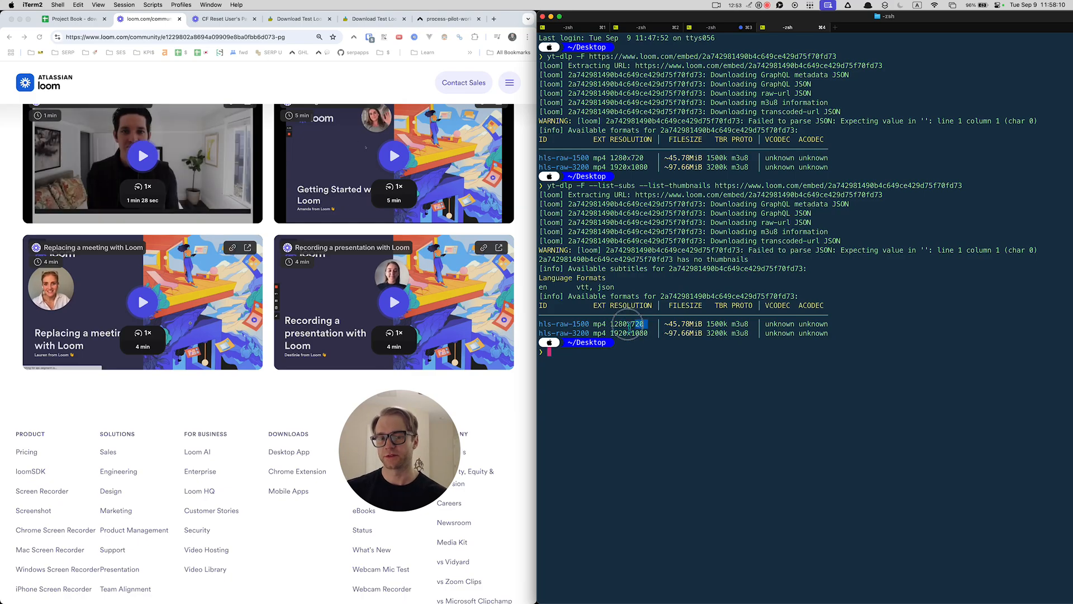
double_click(624, 333)
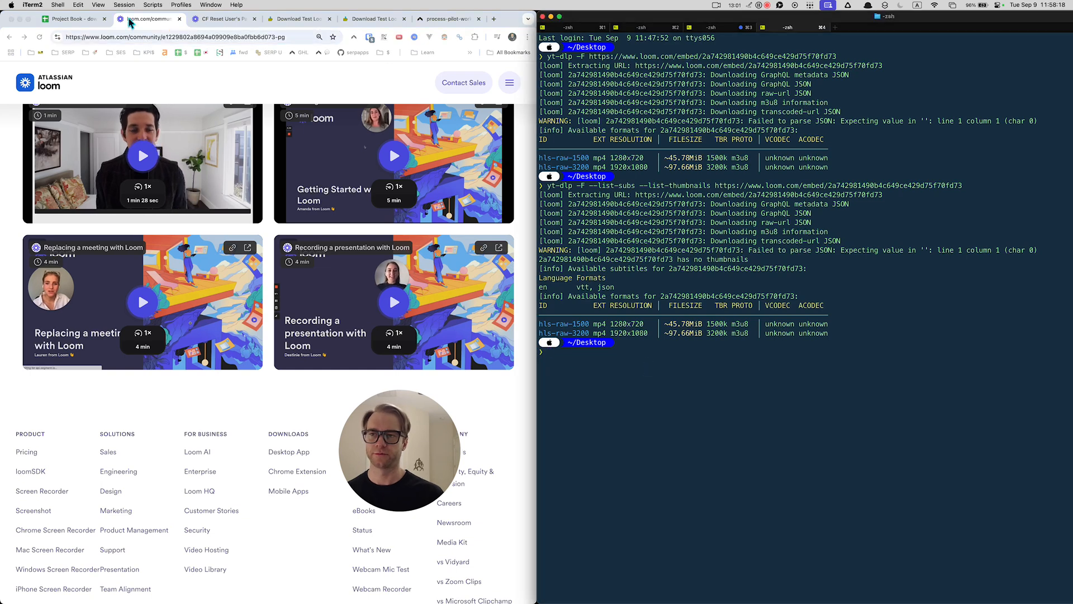
click(72, 19)
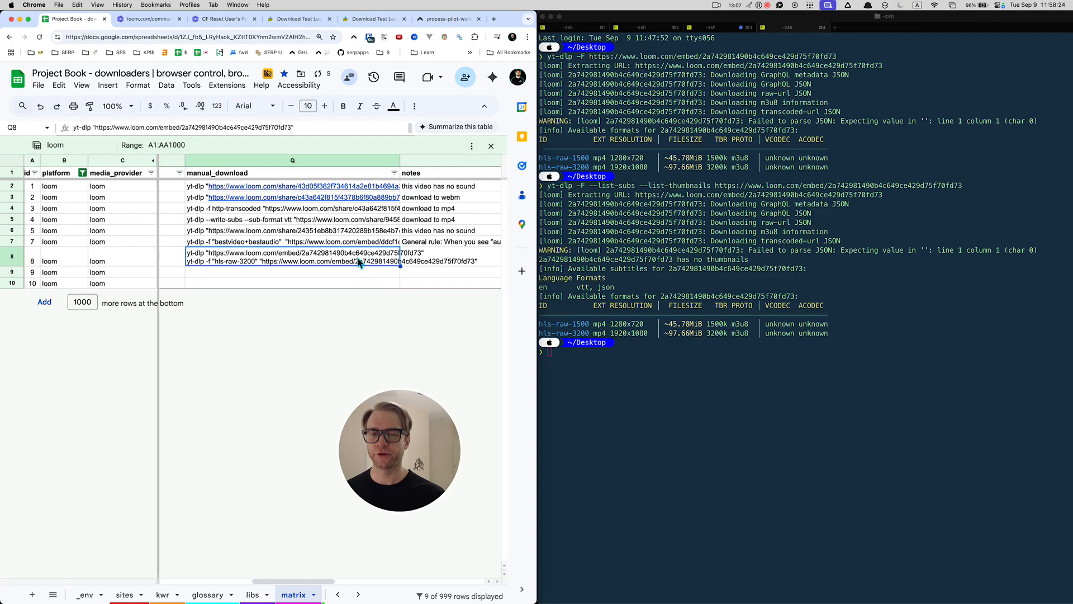
- Run yt-dlp -f "hls-raw-3200" --write-subs --sub-format vtt on the CF Reset embed, which fails: requested format not available
click(308, 257)
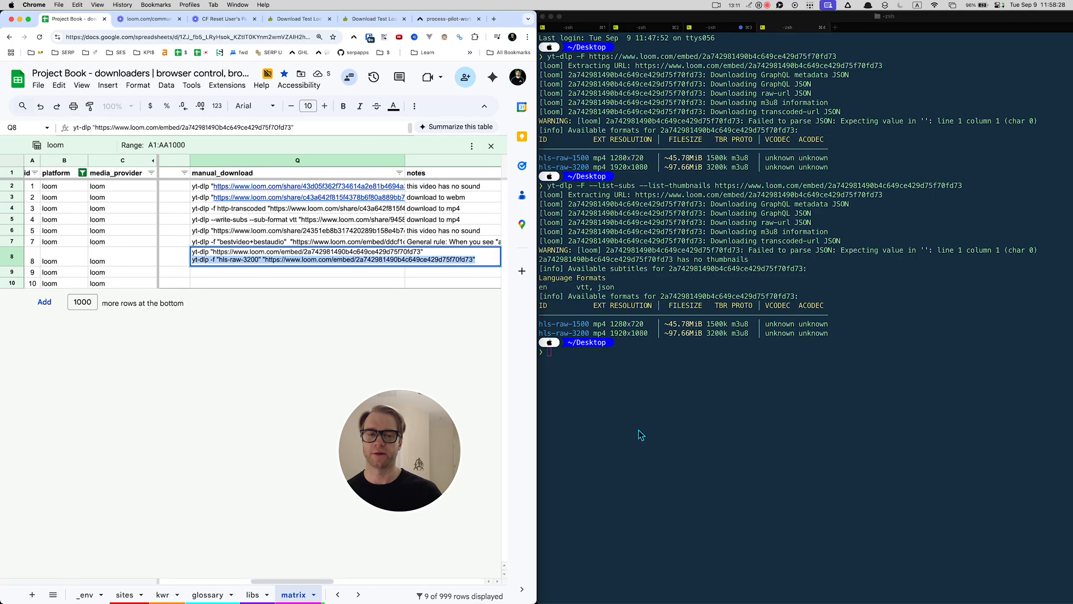
text(yt-dlp)
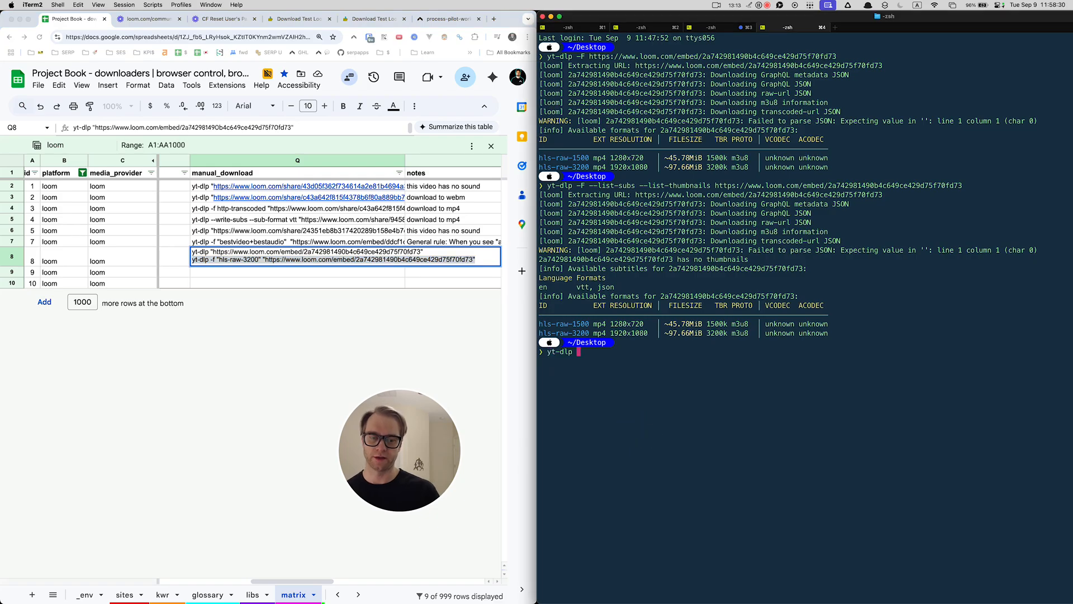
text(-f ")
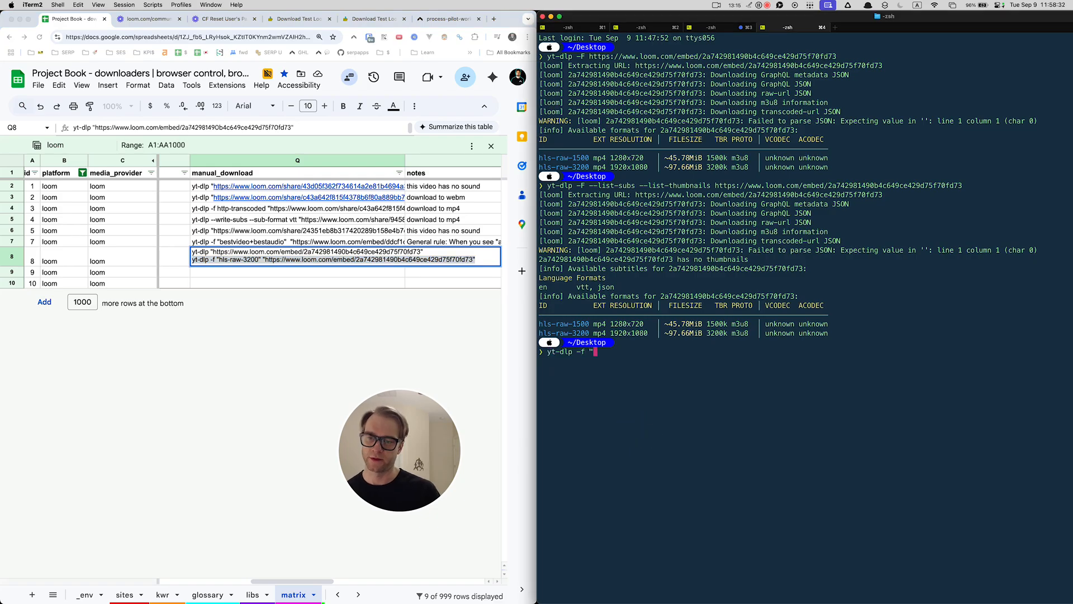
text(hls-raw-)
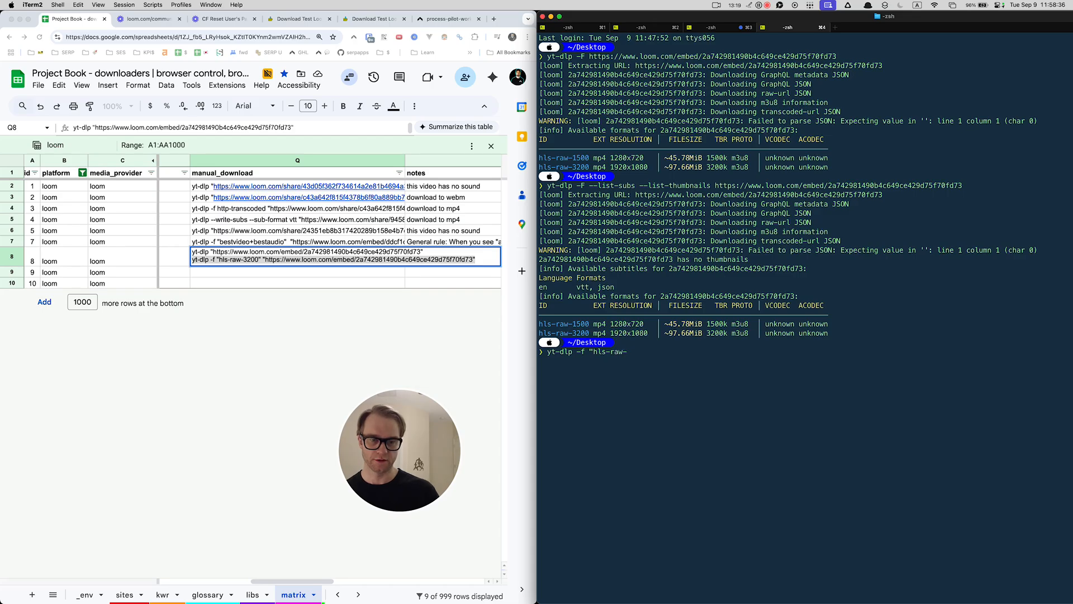
text(3200)
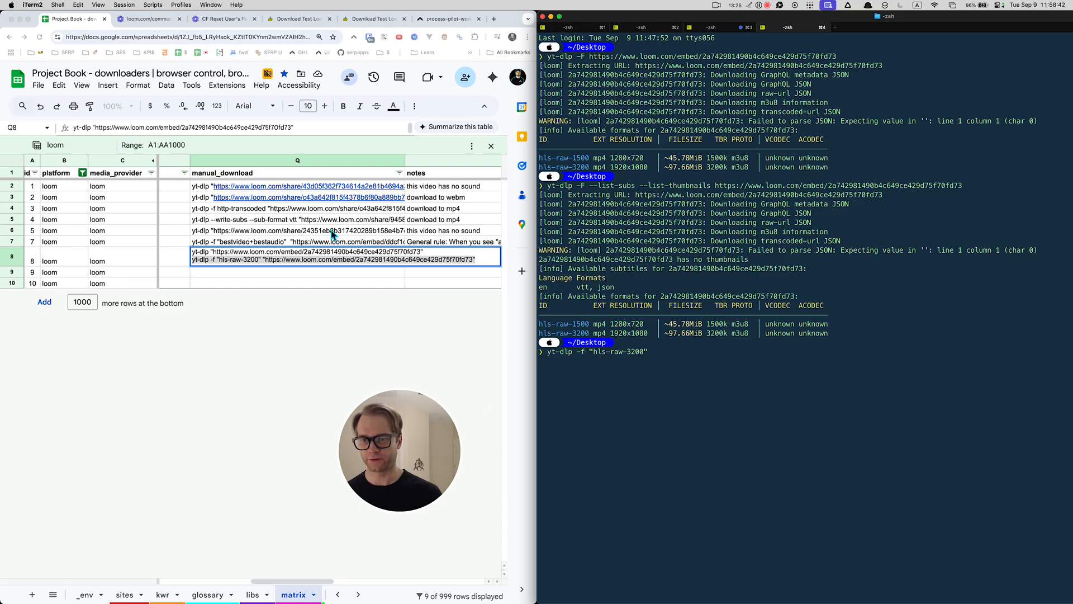
text(--write-subs --sub)
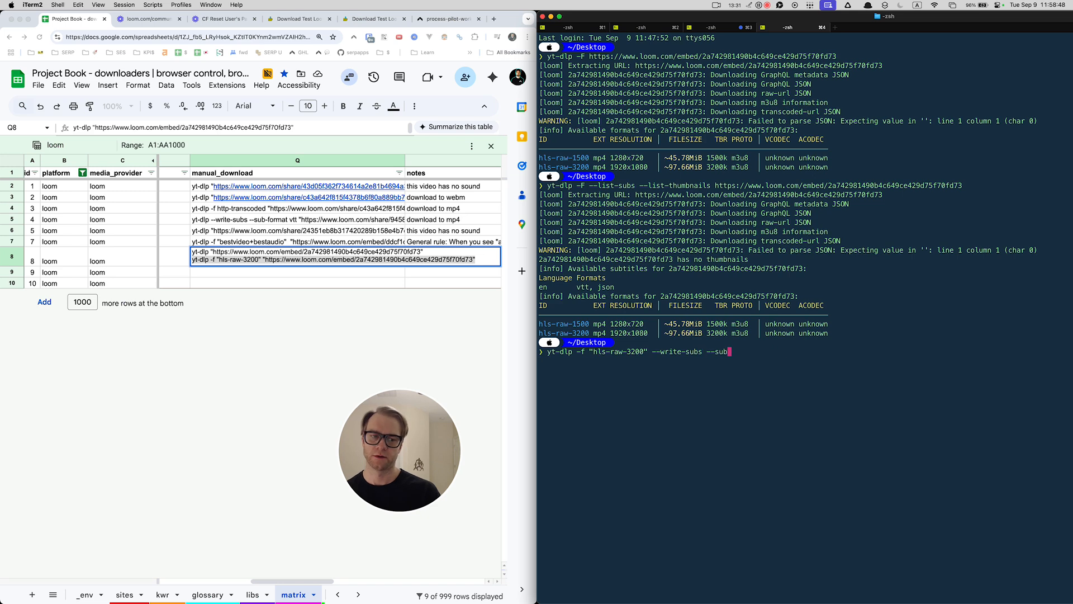
text(-format vtt "https://www.loom.com/embed/ddcf1c1ad21f451ea7468b1e33917e4e")
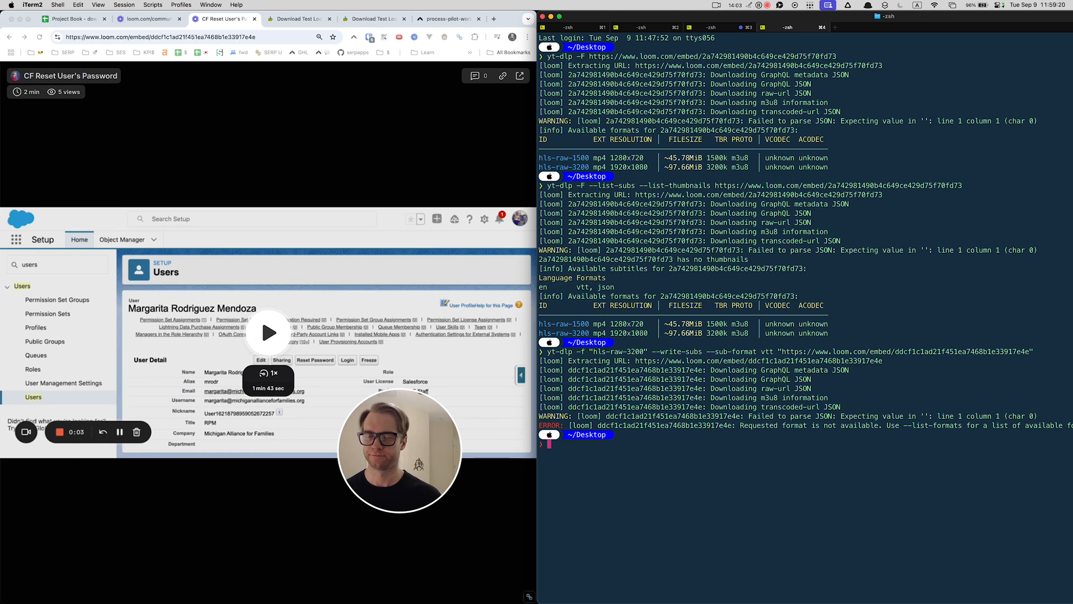
- Download the Replacing a meeting with Loom embed as mp4 with its .en.vtt subtitle file to the Desktop
click(164, 19)
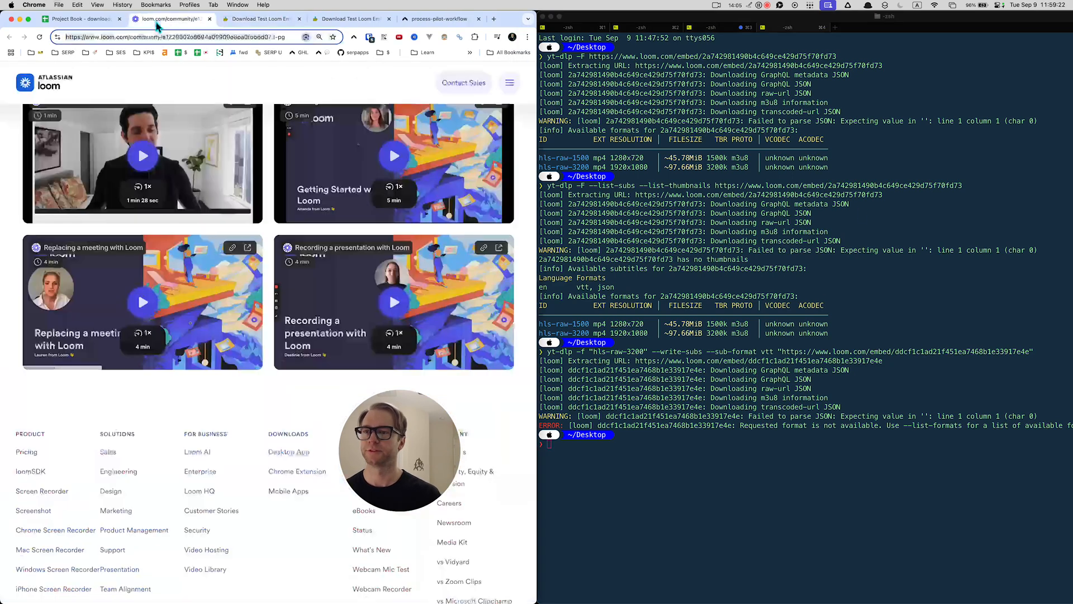
click(231, 248)
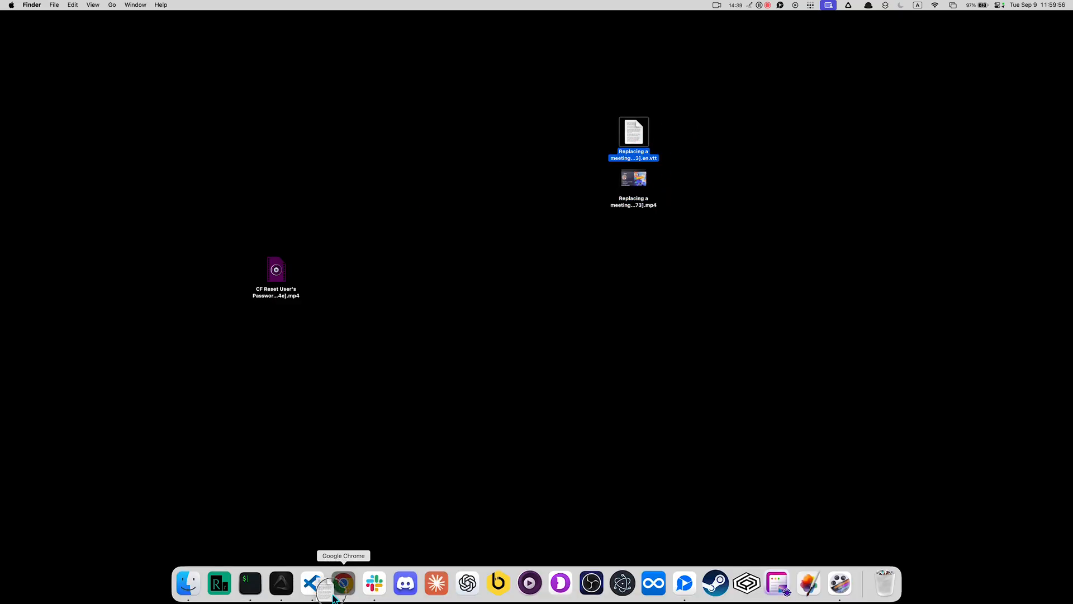
- Inspect the Replacing a meeting .en.vtt file in VS Code, noting the first cue's end timestamp and third cue's caption
double_click(633, 136)
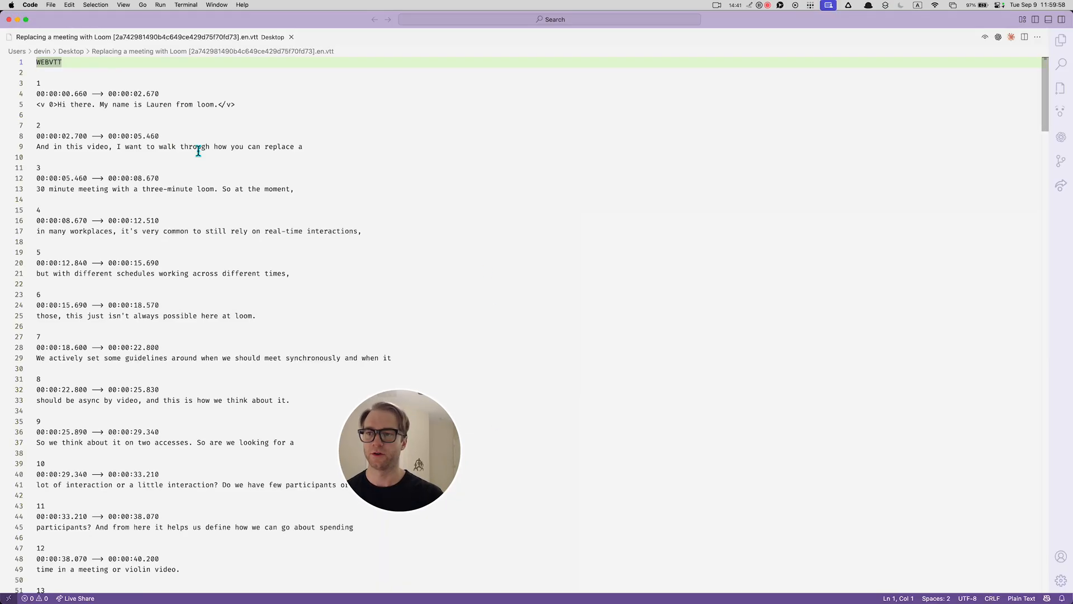
click(40, 125)
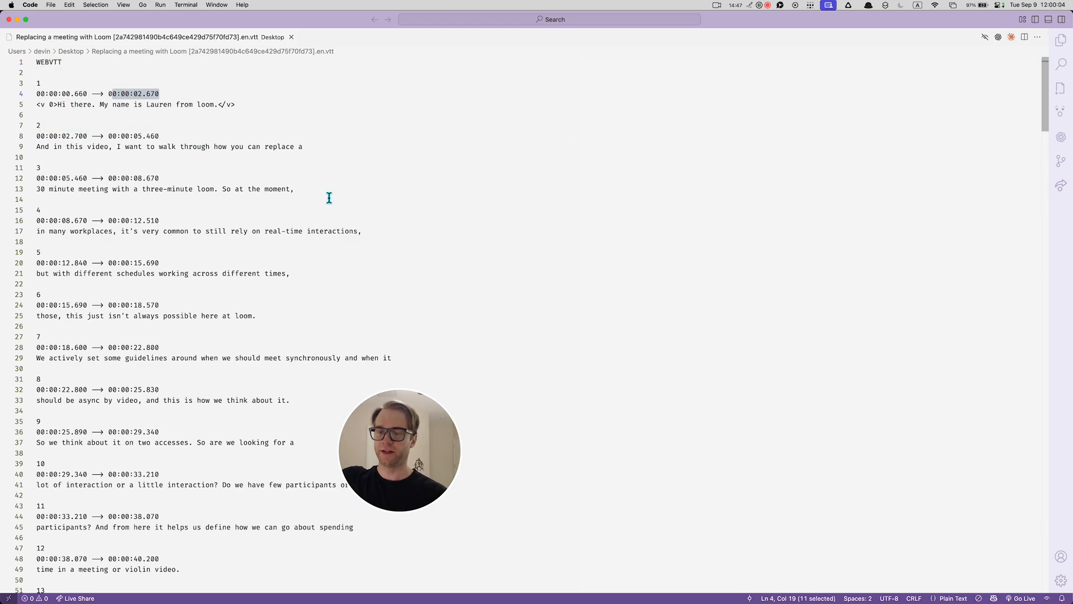
click(89, 189)
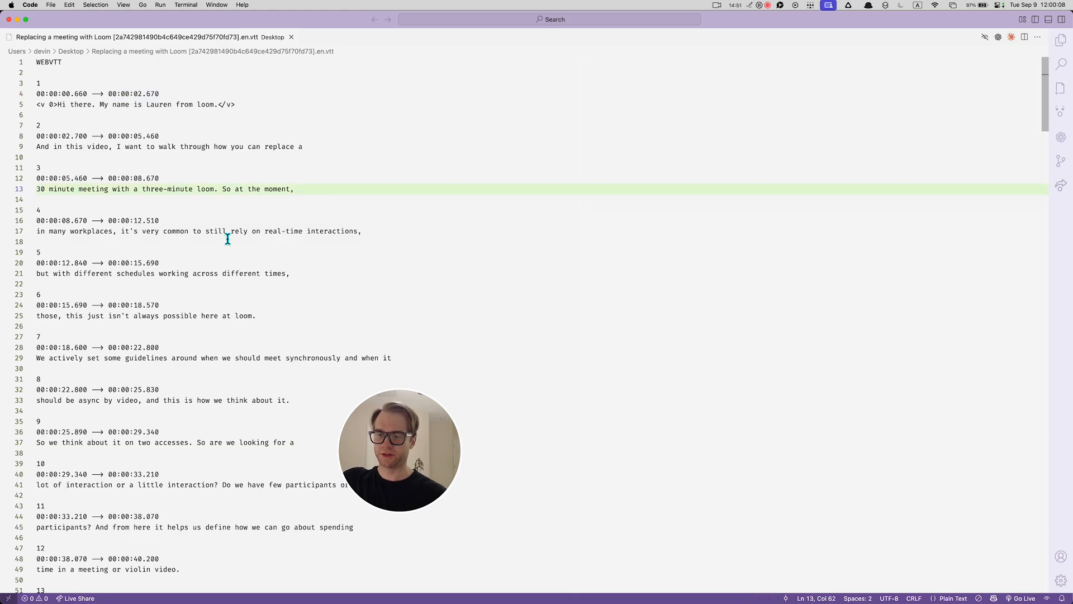
mouse_move(289, 170)
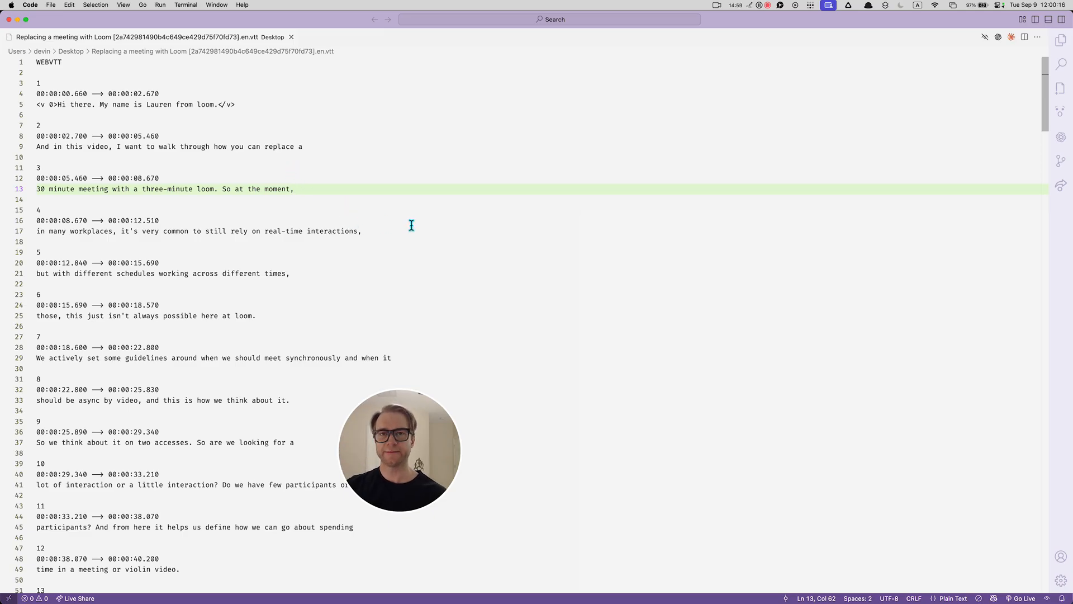
scroll(down, 3)
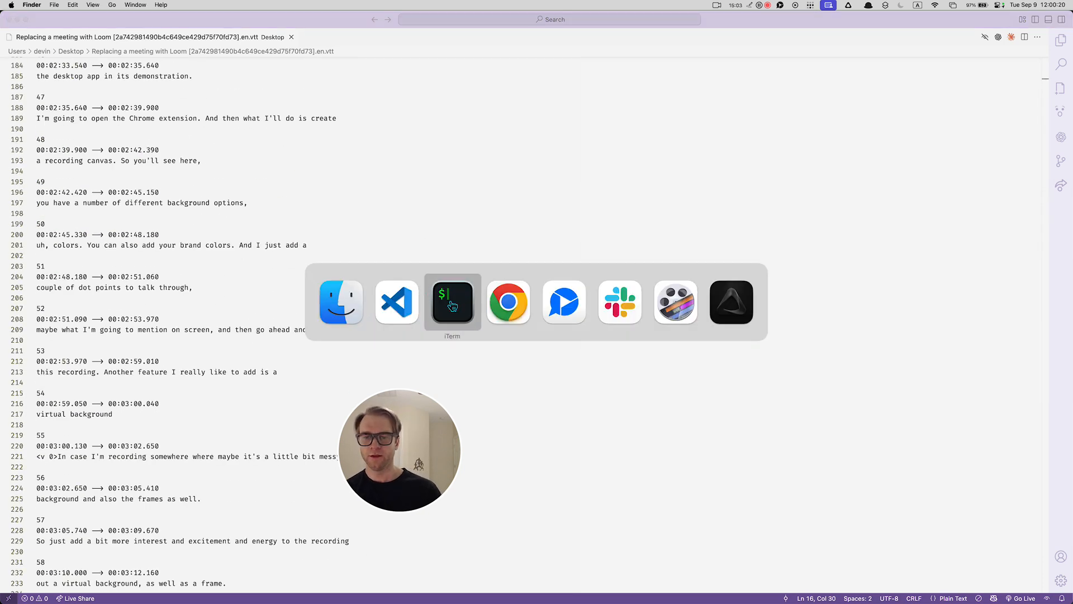
- Bring Chrome forward and return to the Project Book sheet showing both Replacing-a-meeting yt-dlp commands
click(508, 302)
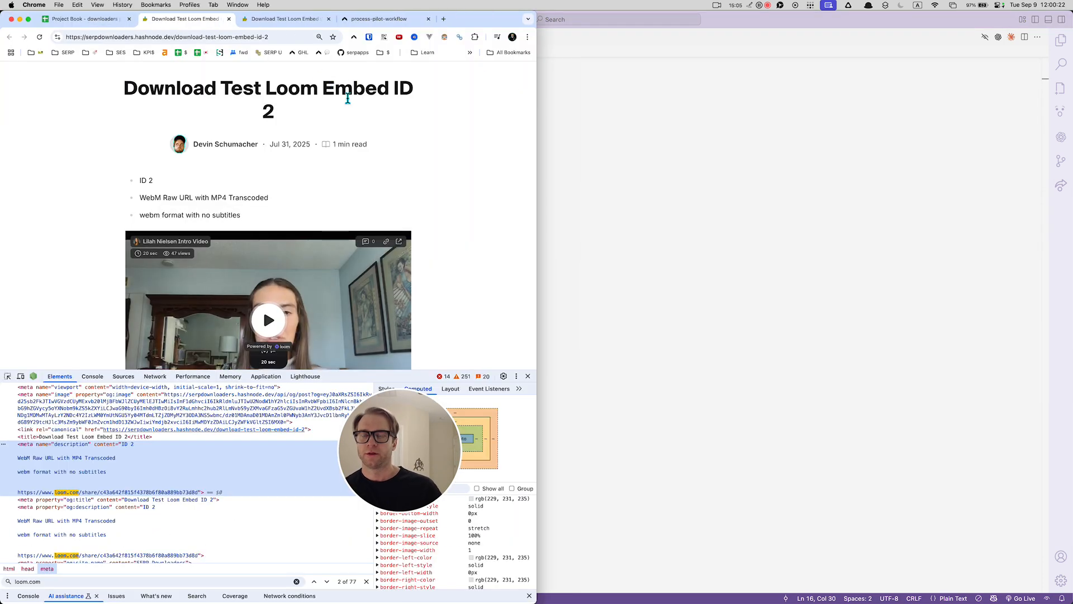
click(82, 19)
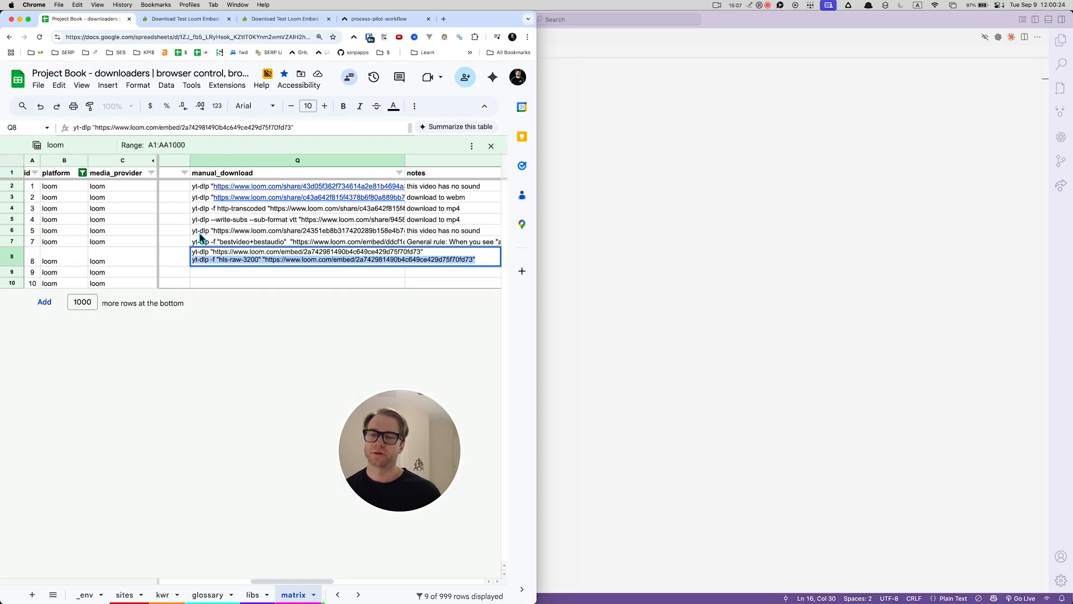